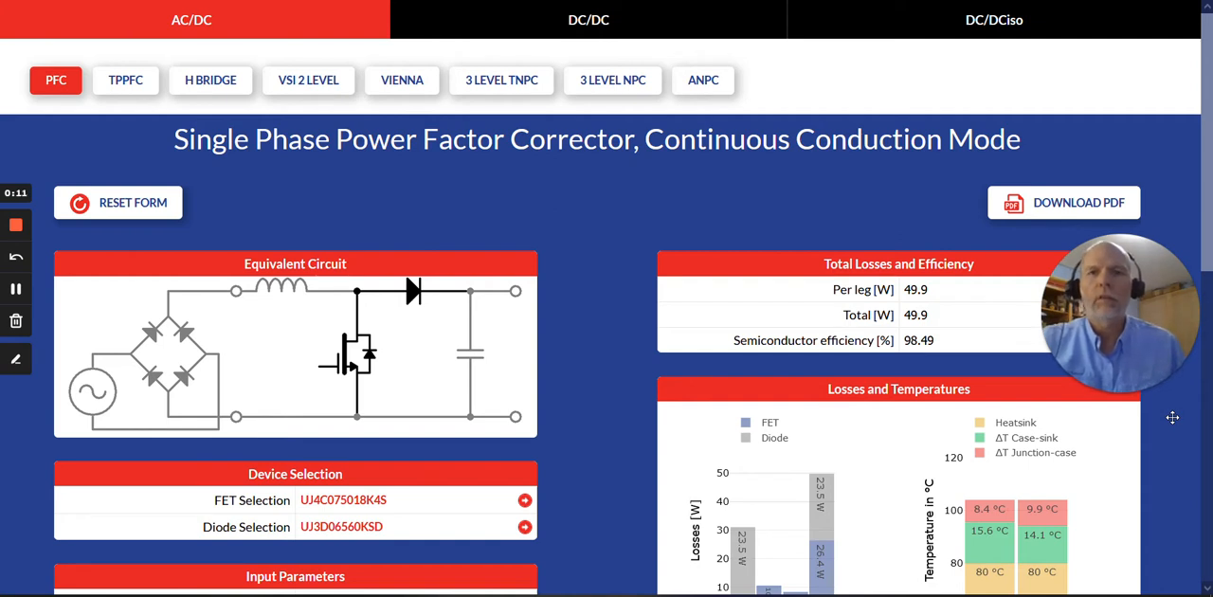
mouse_move(1155, 411)
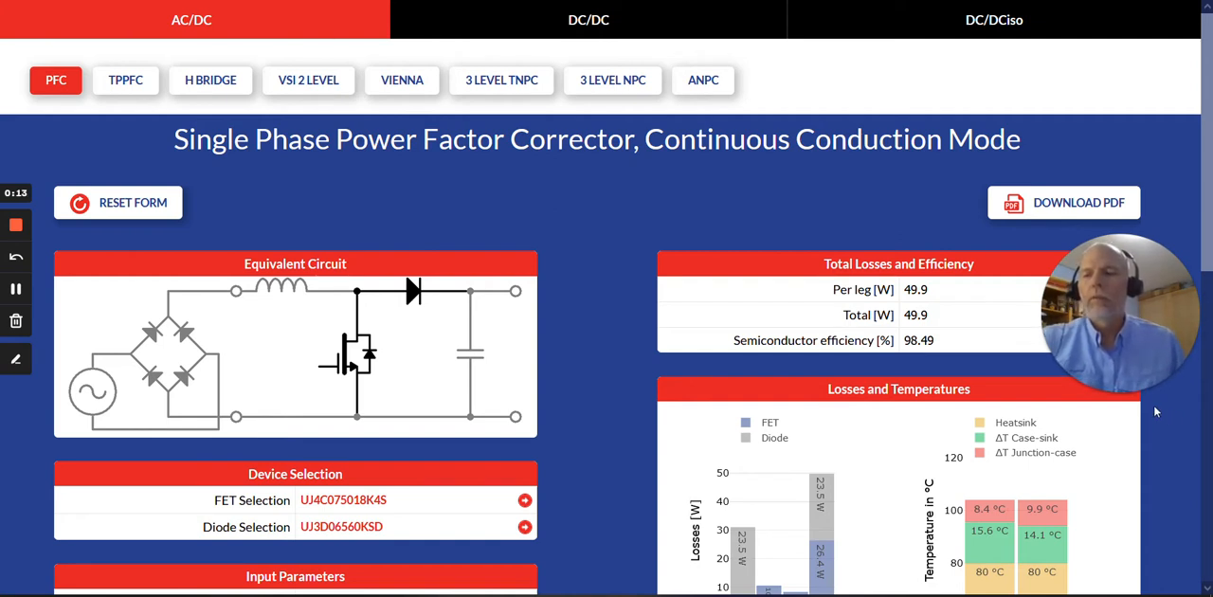
mouse_move(596, 409)
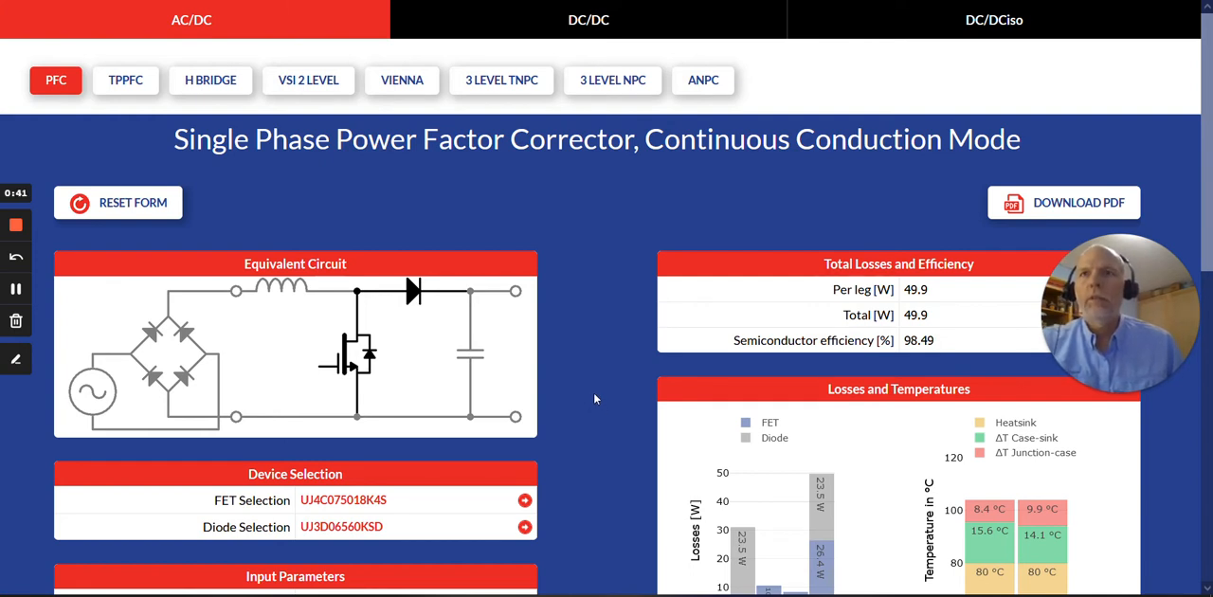
mouse_move(264, 194)
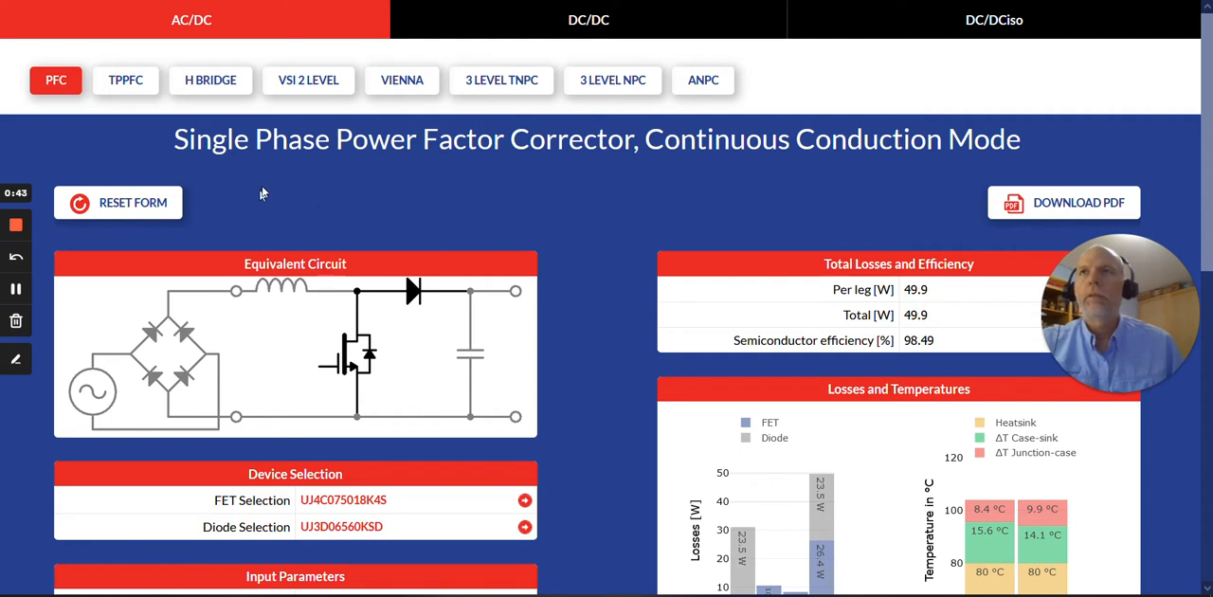
mouse_move(267, 36)
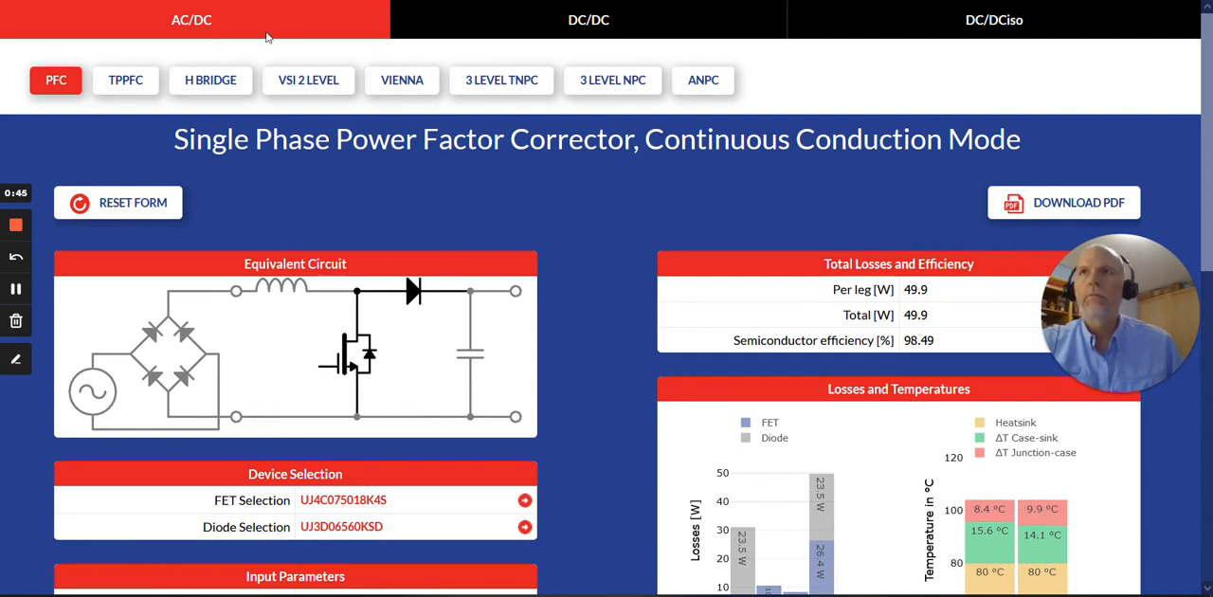
mouse_move(125, 80)
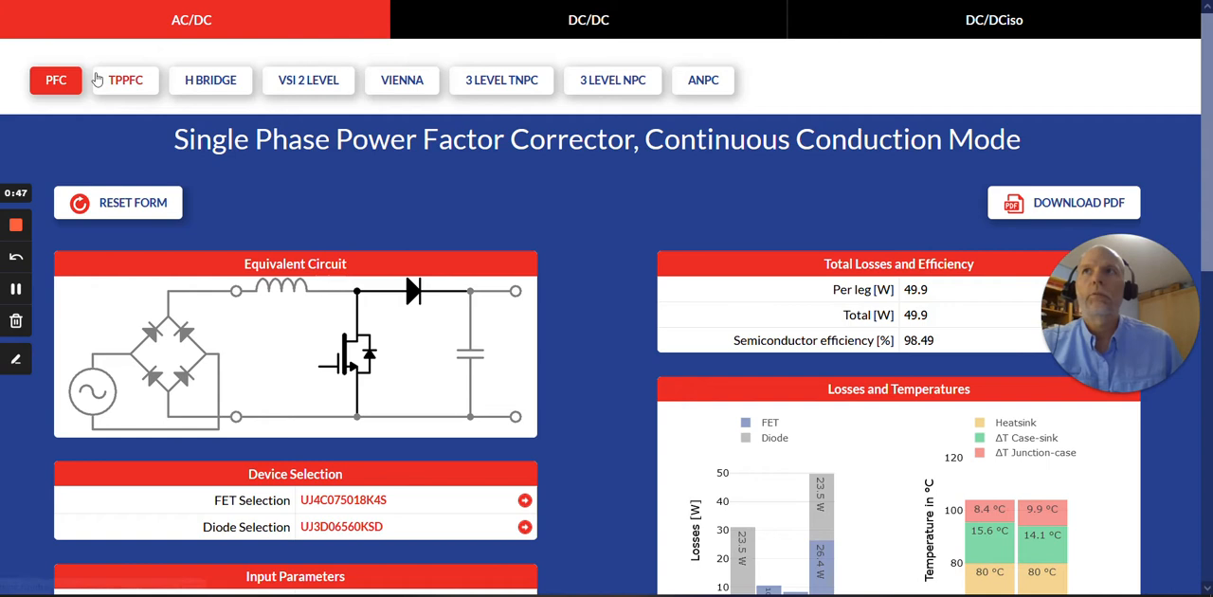
mouse_move(126, 80)
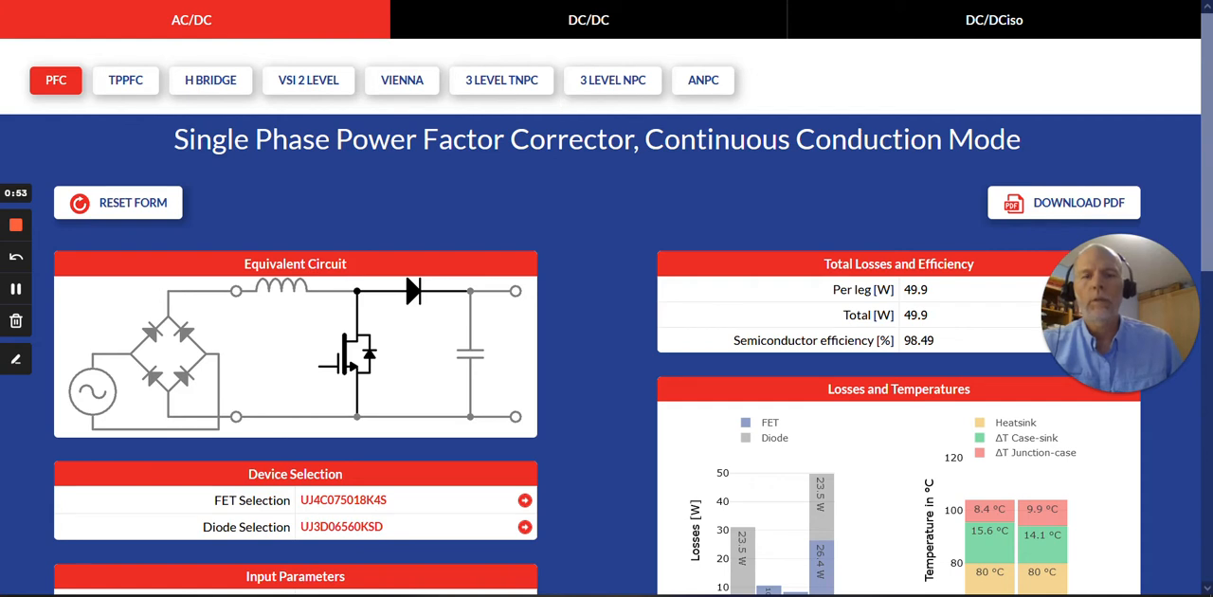
mouse_move(606, 39)
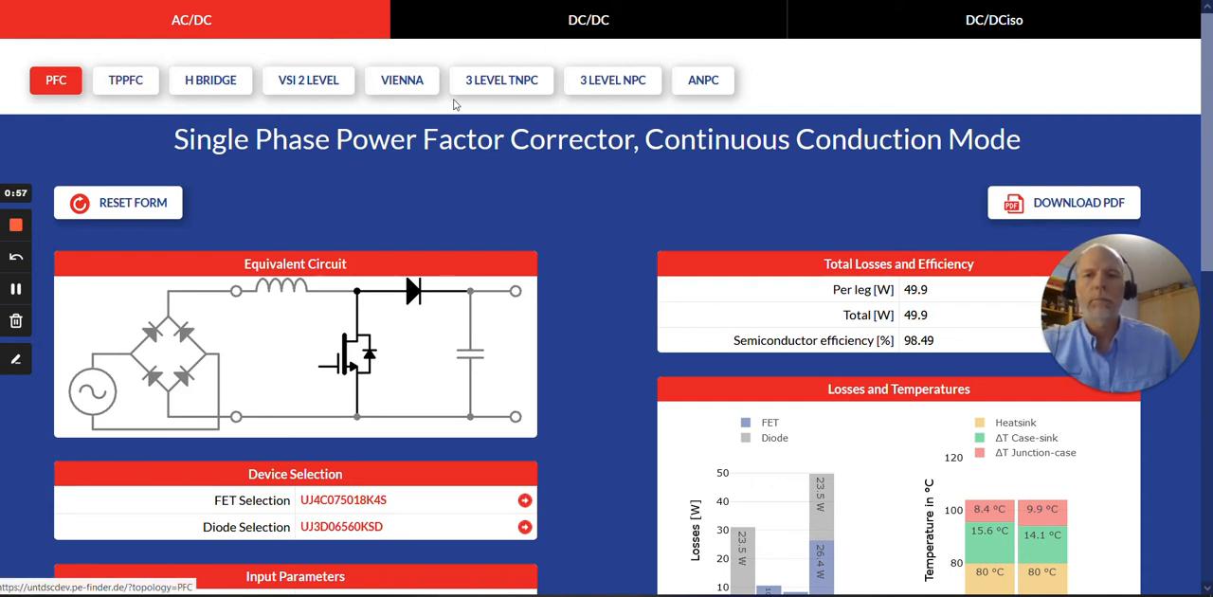
mouse_move(454, 104)
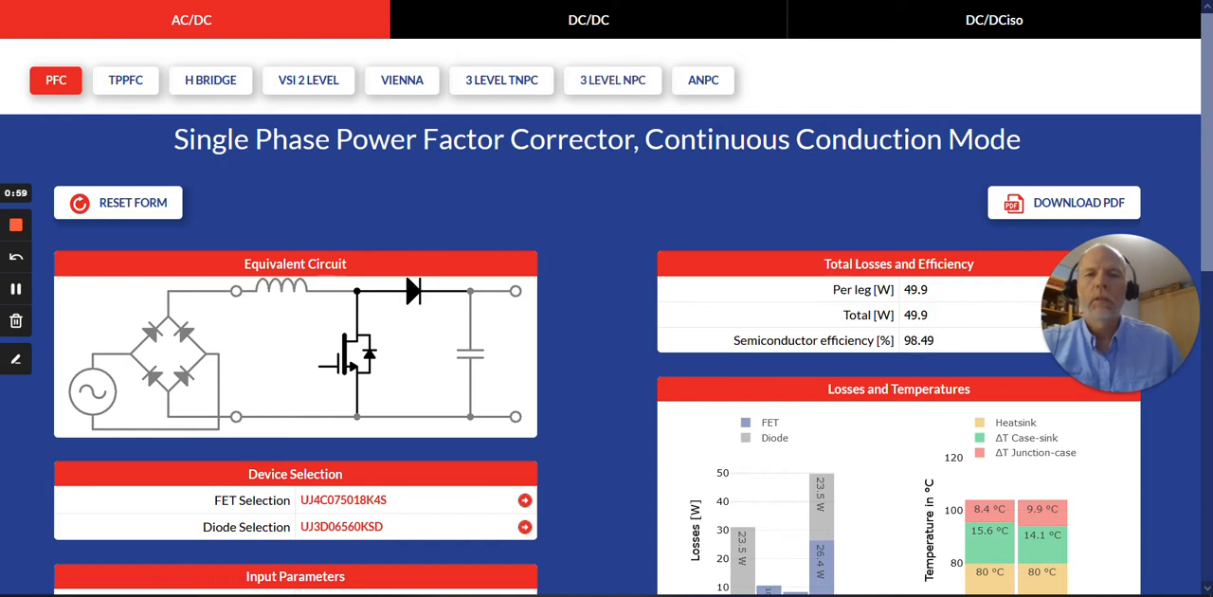
Open the BUCK3LSYNC topology from the DC/DC group, showing 75 W losses and 99.46% efficiency.
left_click(125, 80)
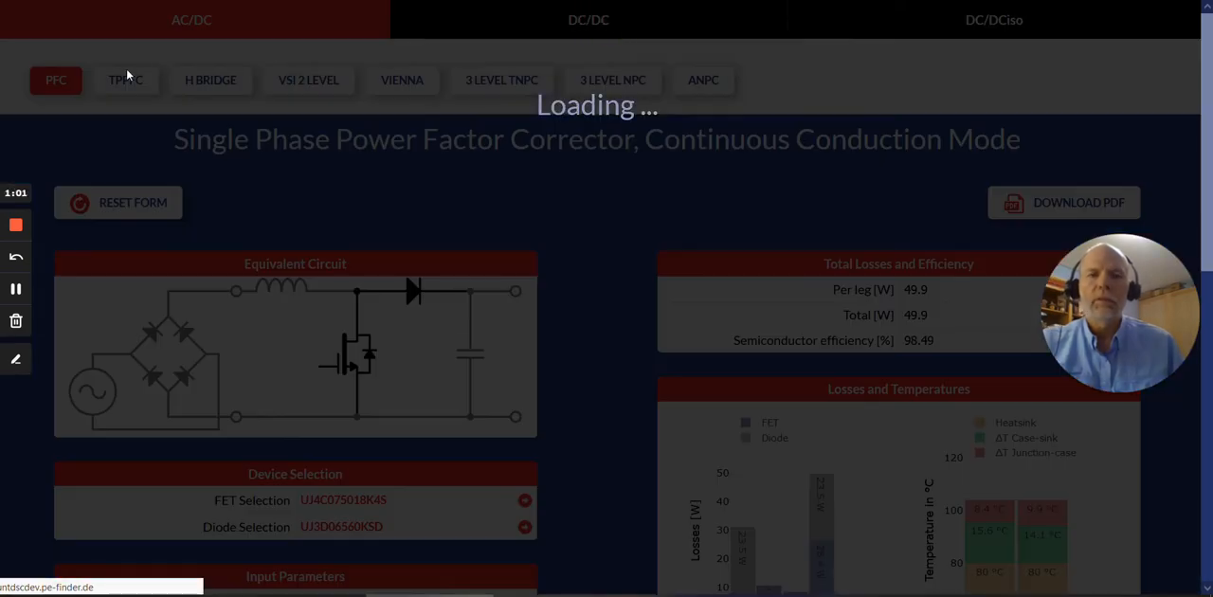
left_click(589, 19)
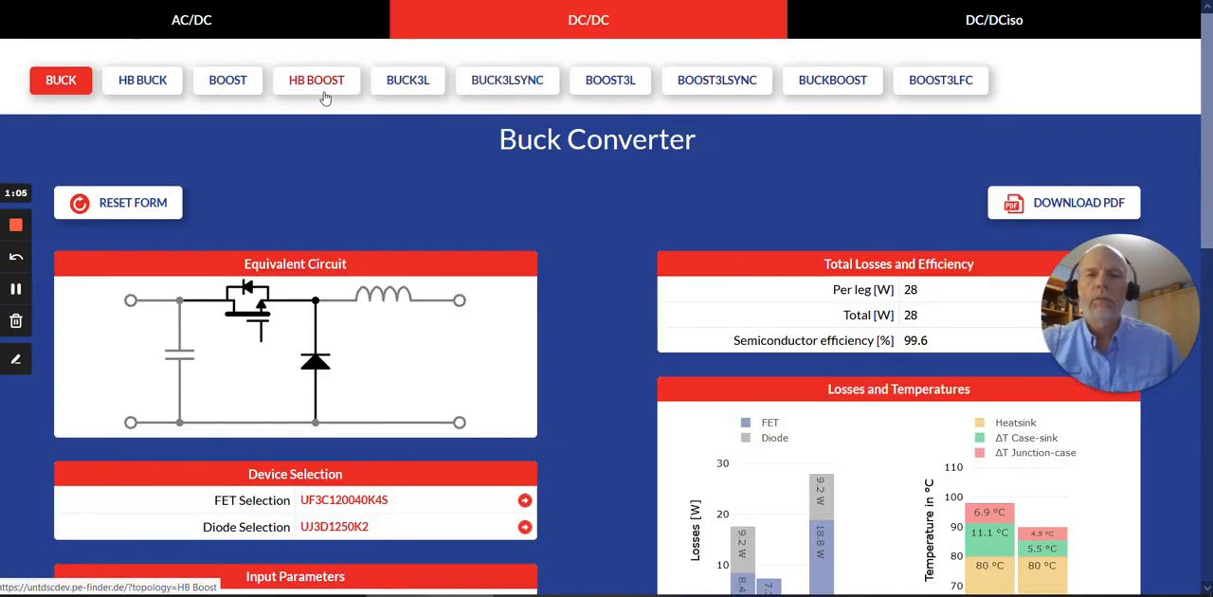
left_click(316, 79)
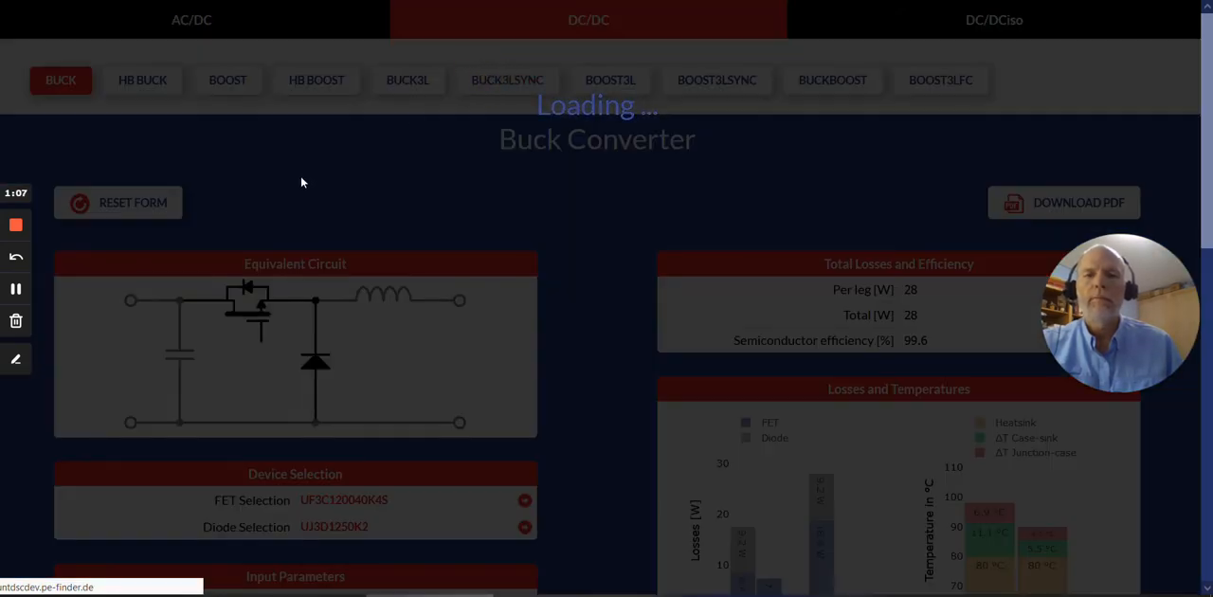
left_click(507, 80)
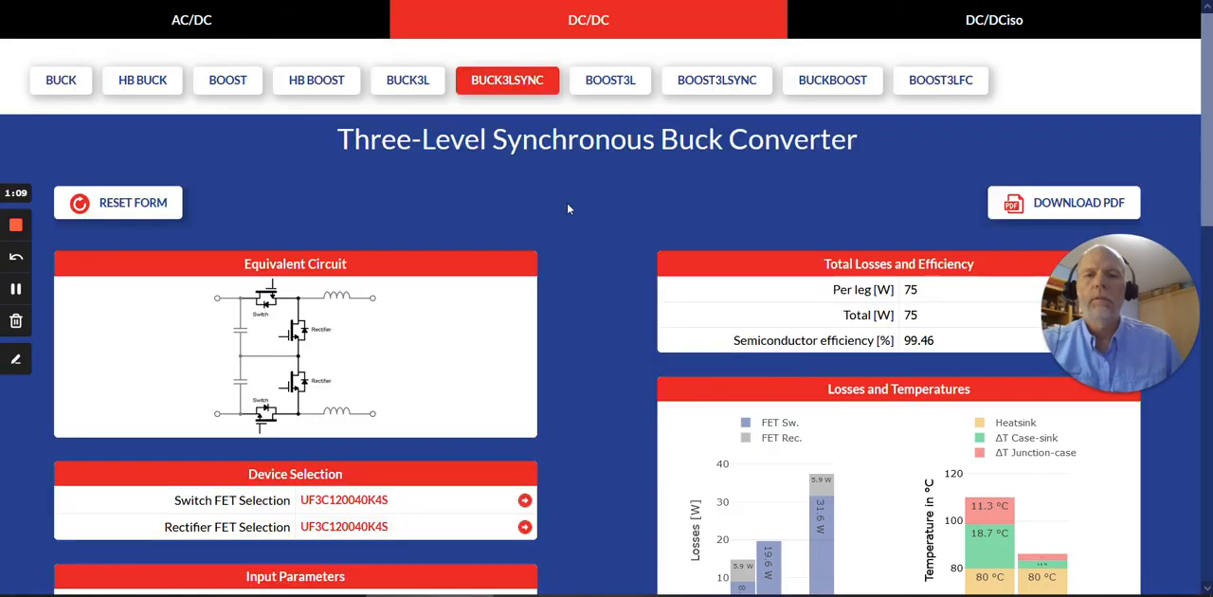
scroll("down", 3)
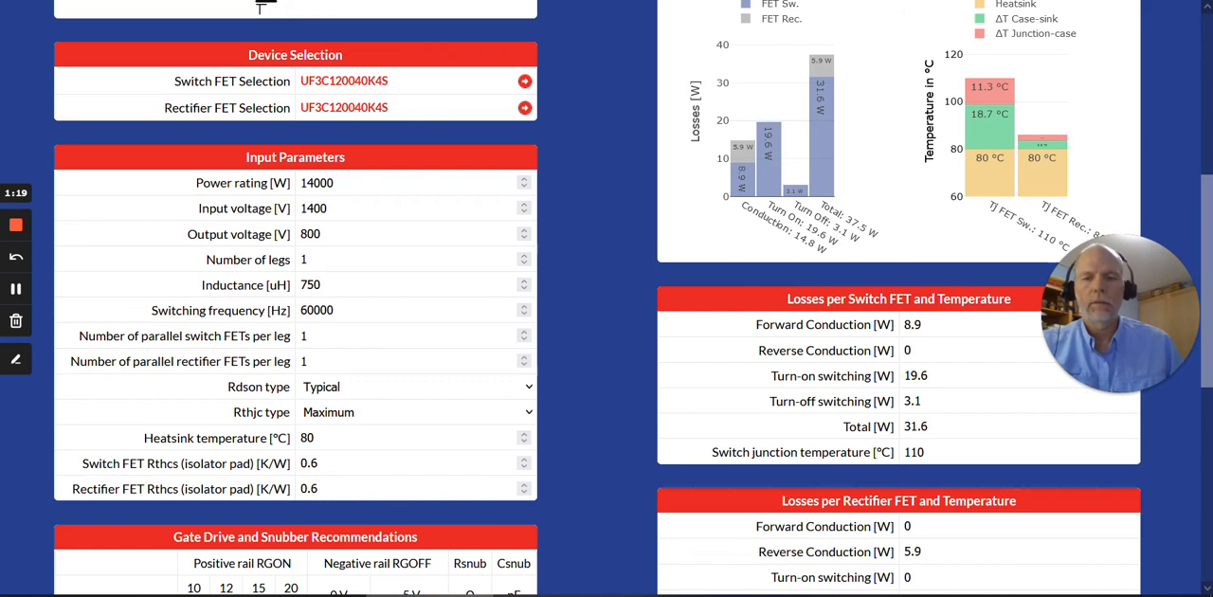
mouse_move(557, 361)
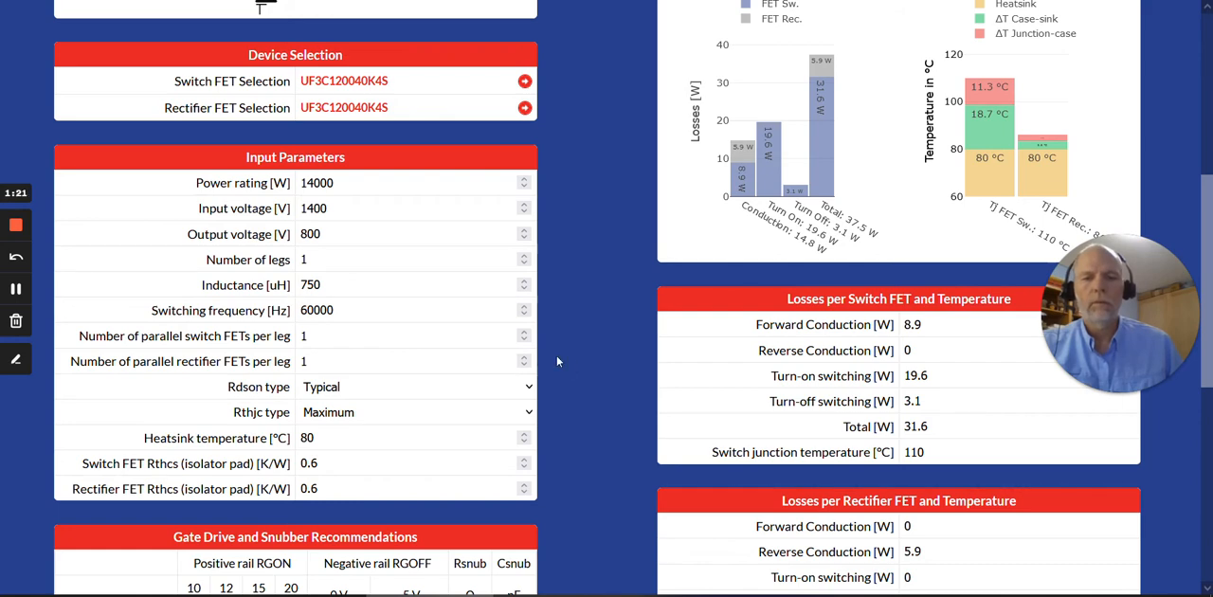
scroll("up", 3)
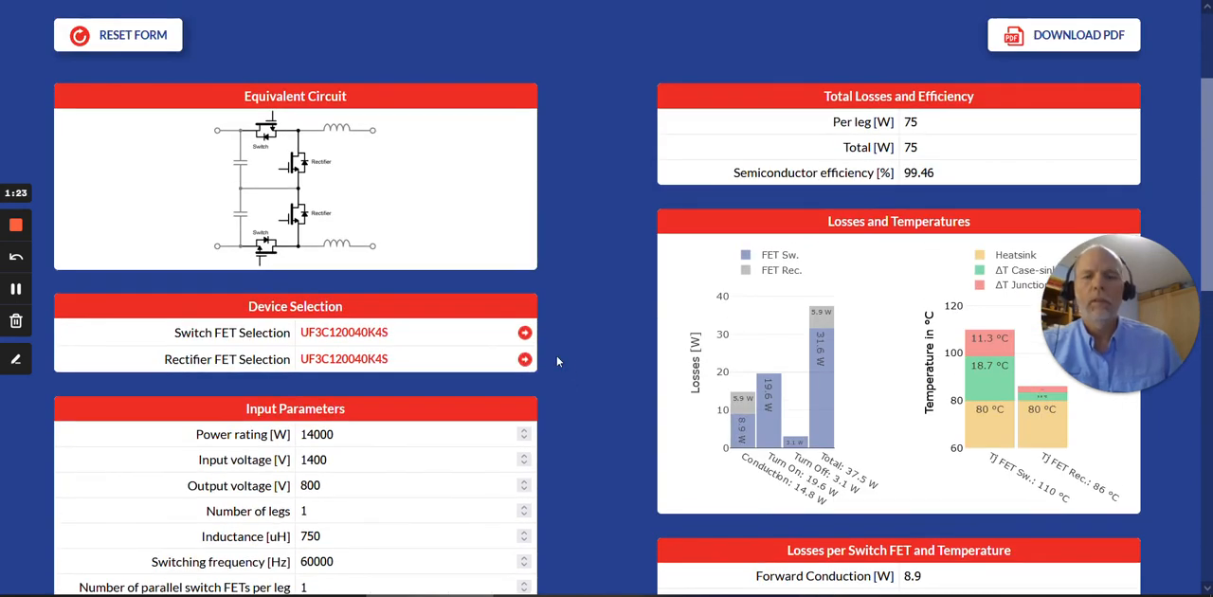
mouse_move(573, 355)
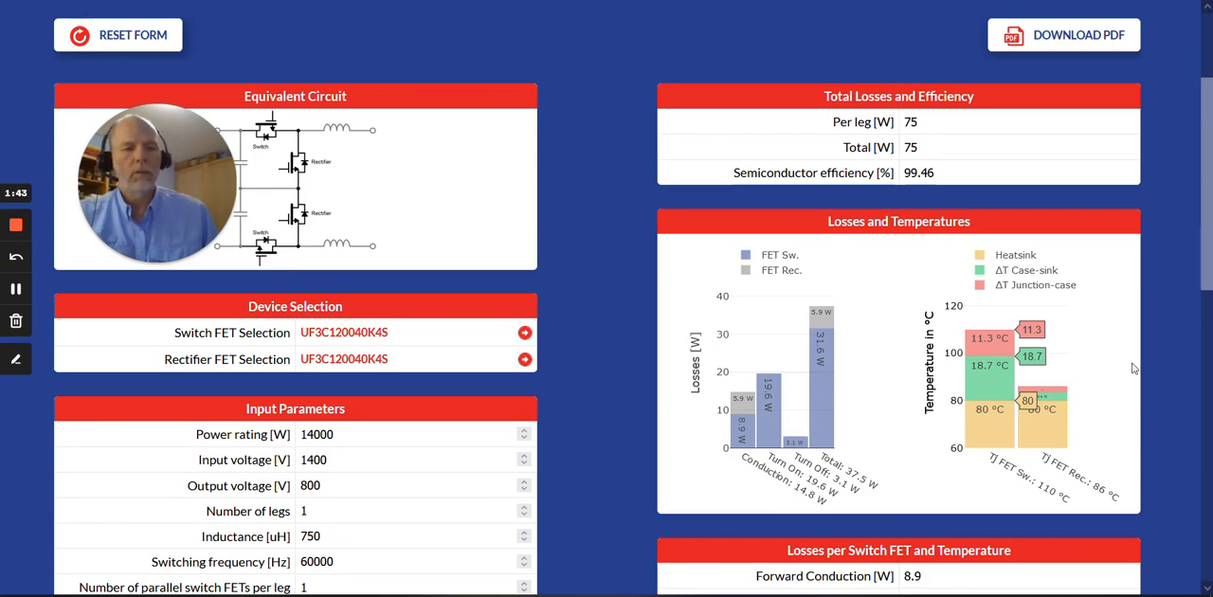
Scroll through per-FET losses, gate-drive recommendations and hard-switched operating currents, then back up.
scroll("down", 3)
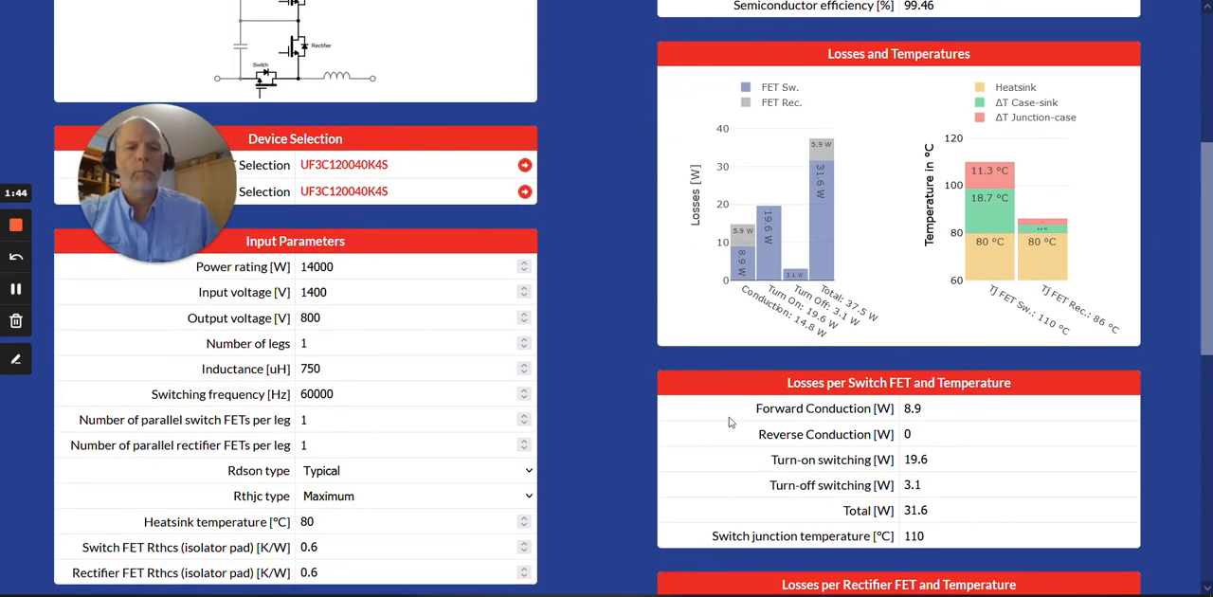
scroll("down", 3)
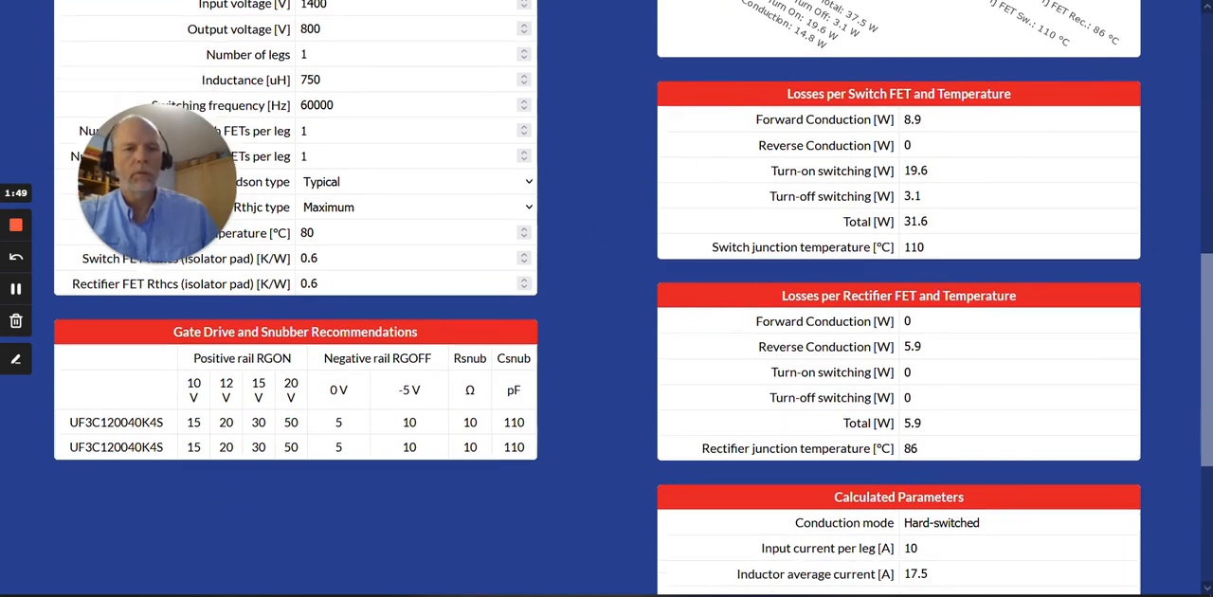
scroll("down", 3)
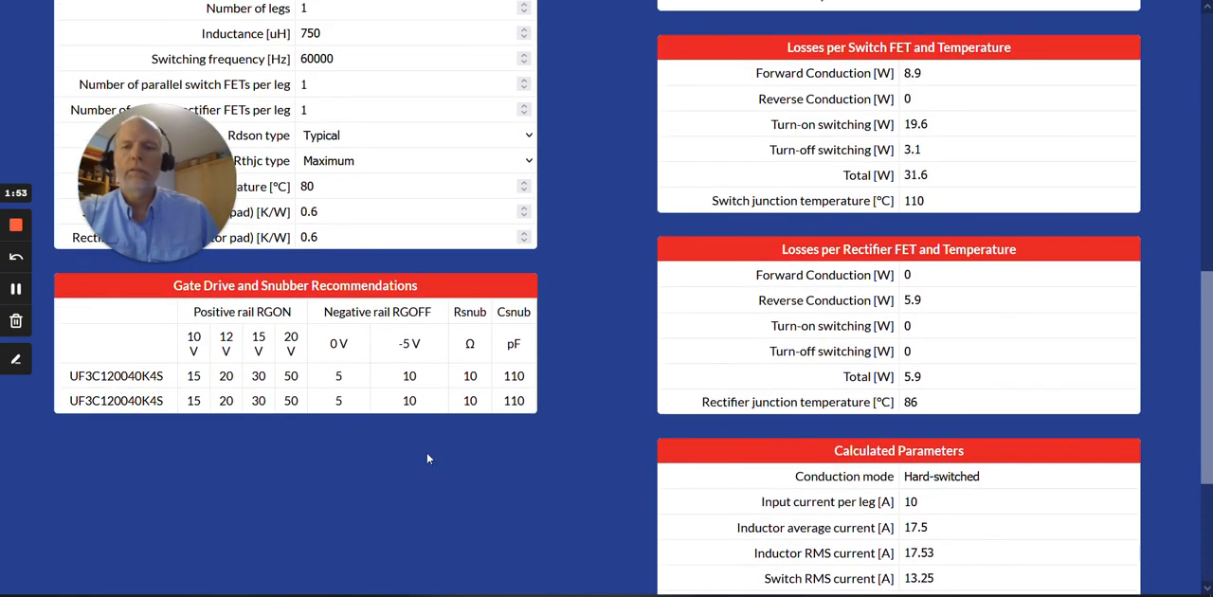
mouse_move(225, 431)
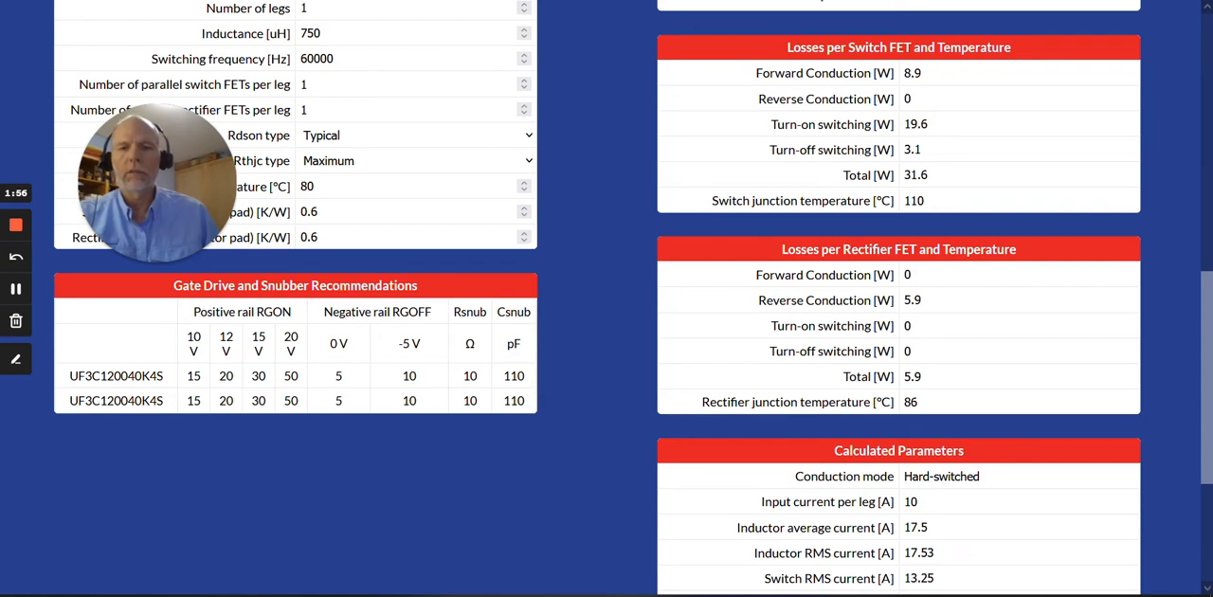
scroll("up", 3)
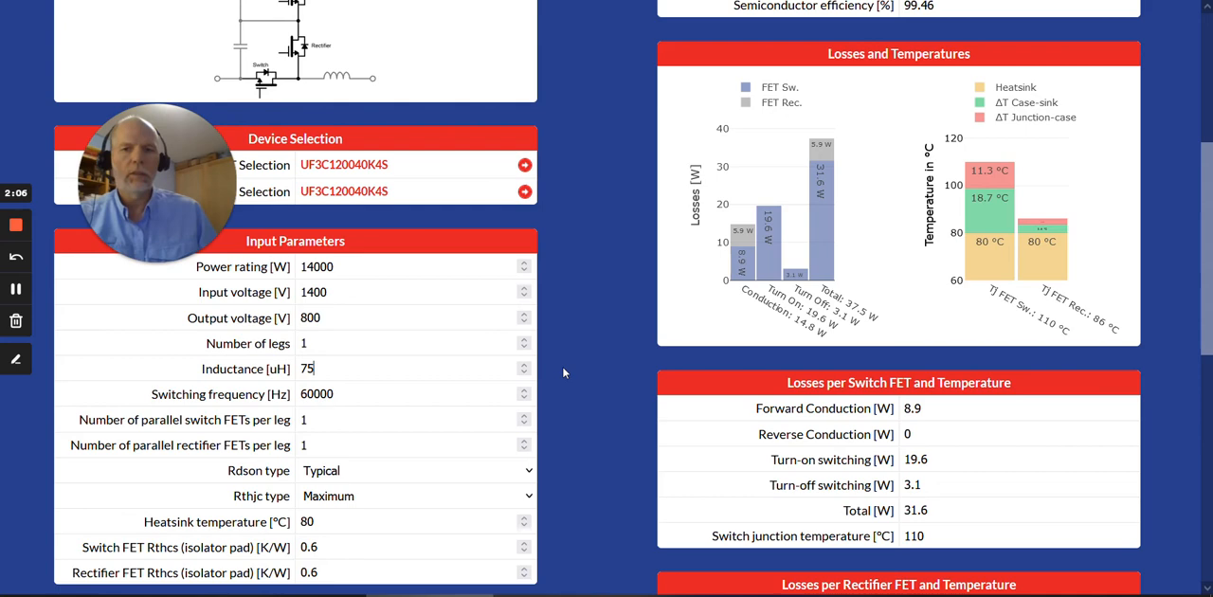
Review the recalculated 75 µH results: ZVS turn-on, 47.7 W losses, 99.66% efficiency.
scroll("down", 3)
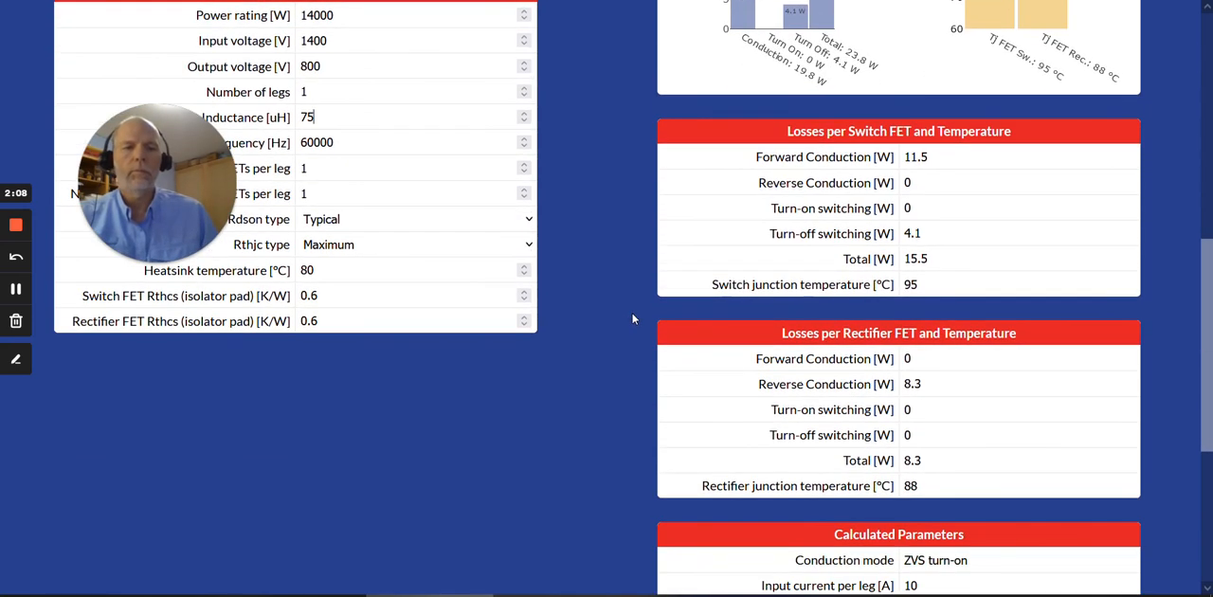
scroll("down", 3)
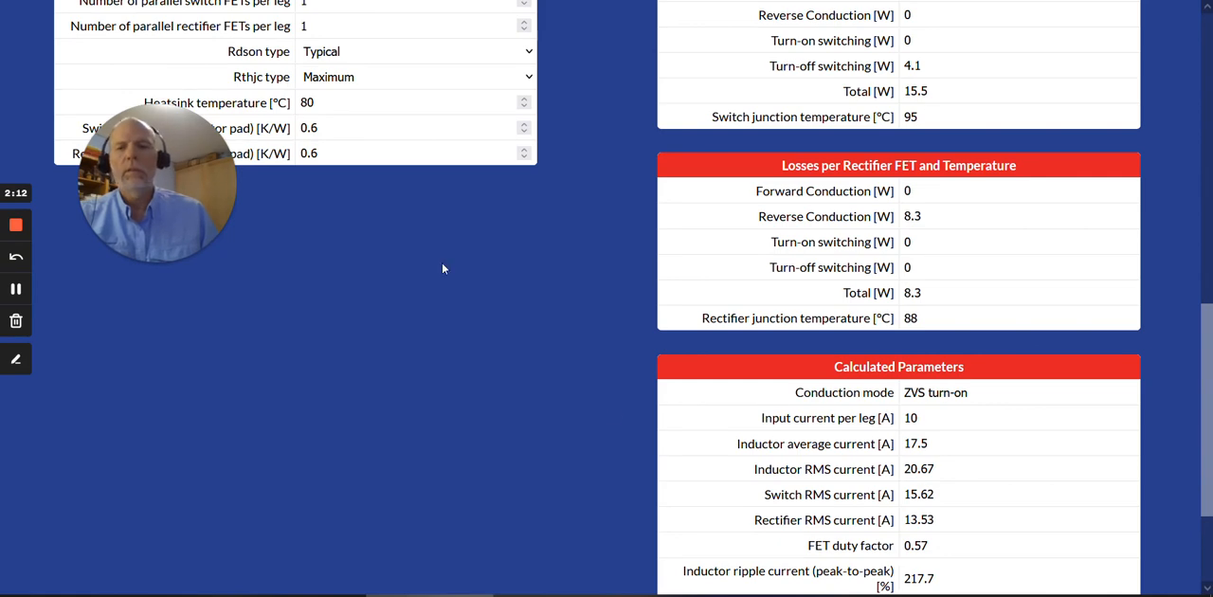
scroll("up", 3)
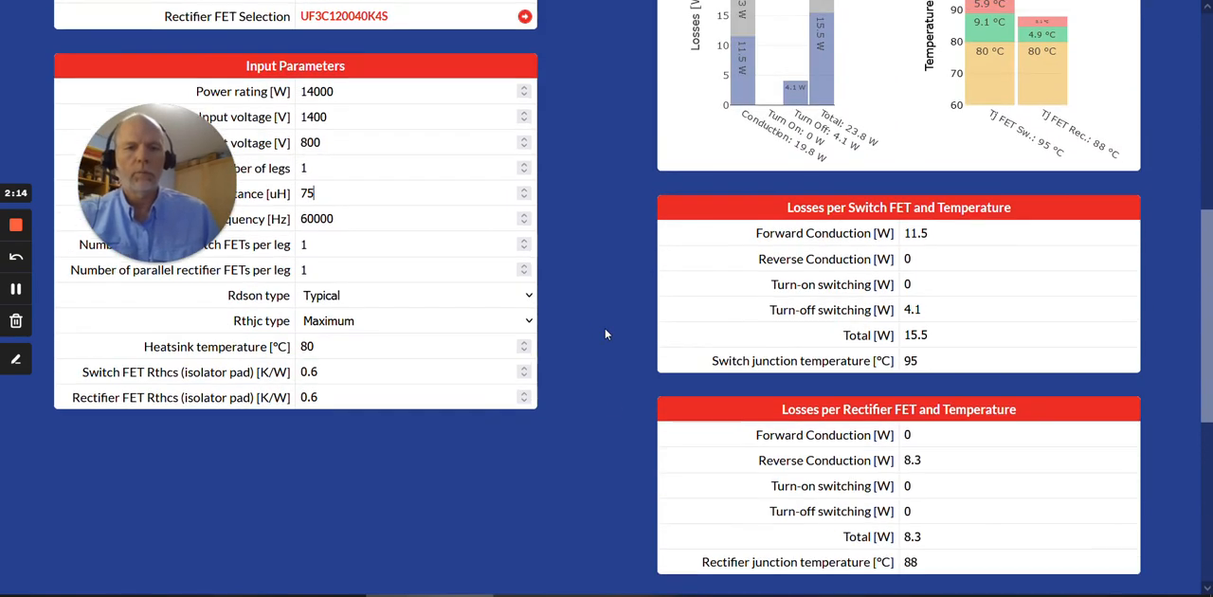
scroll("up", 3)
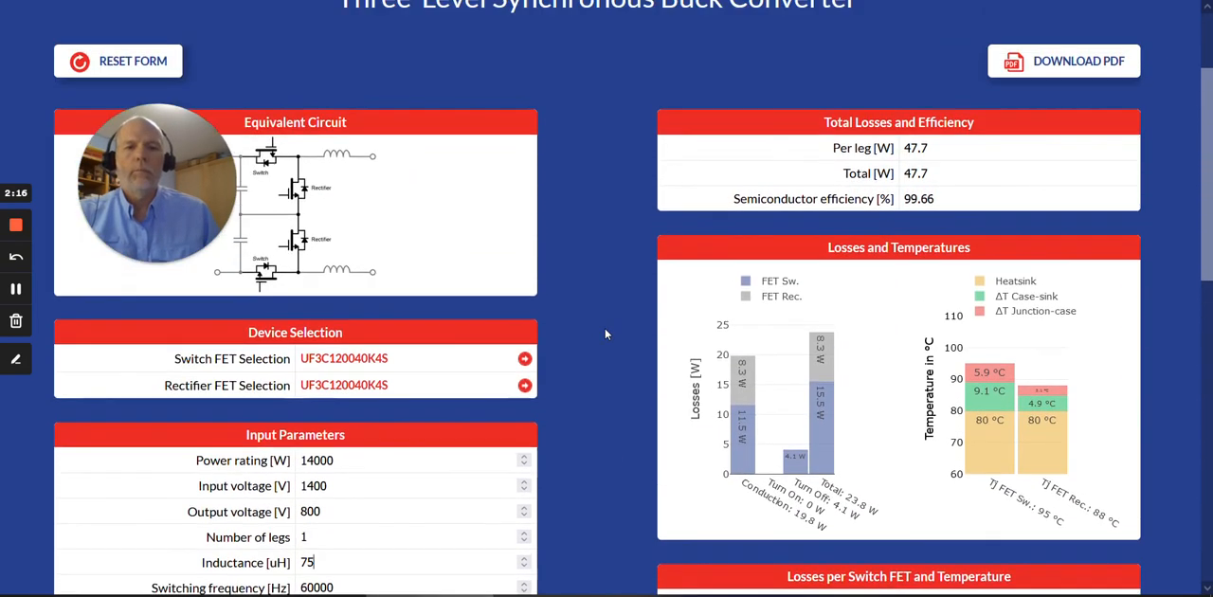
scroll("up", 3)
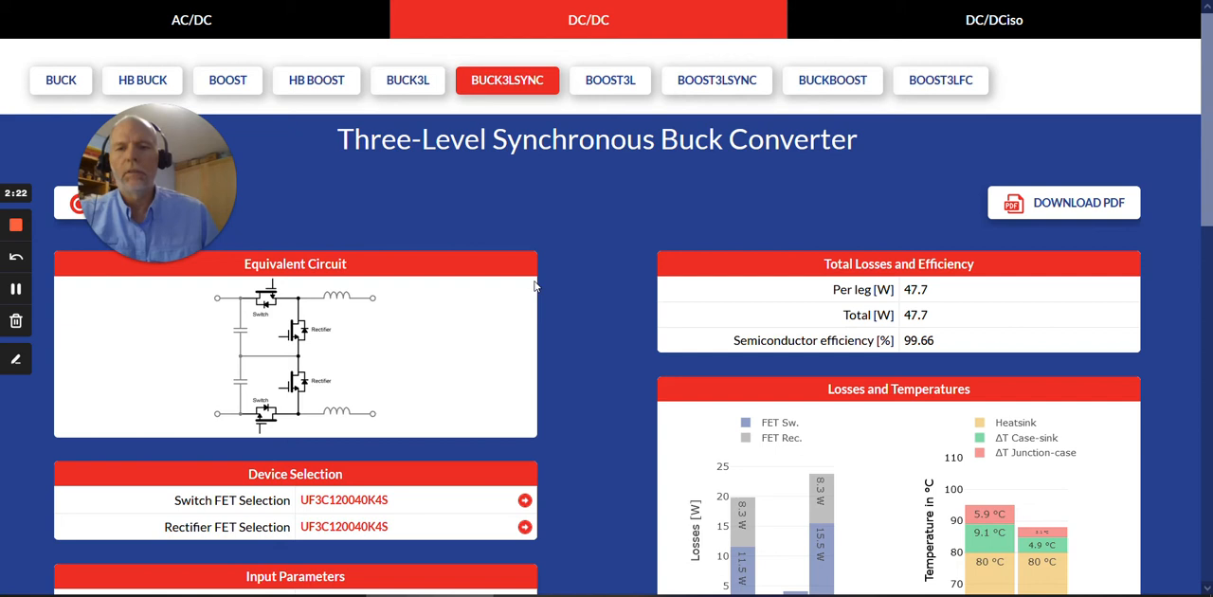
mouse_move(503, 313)
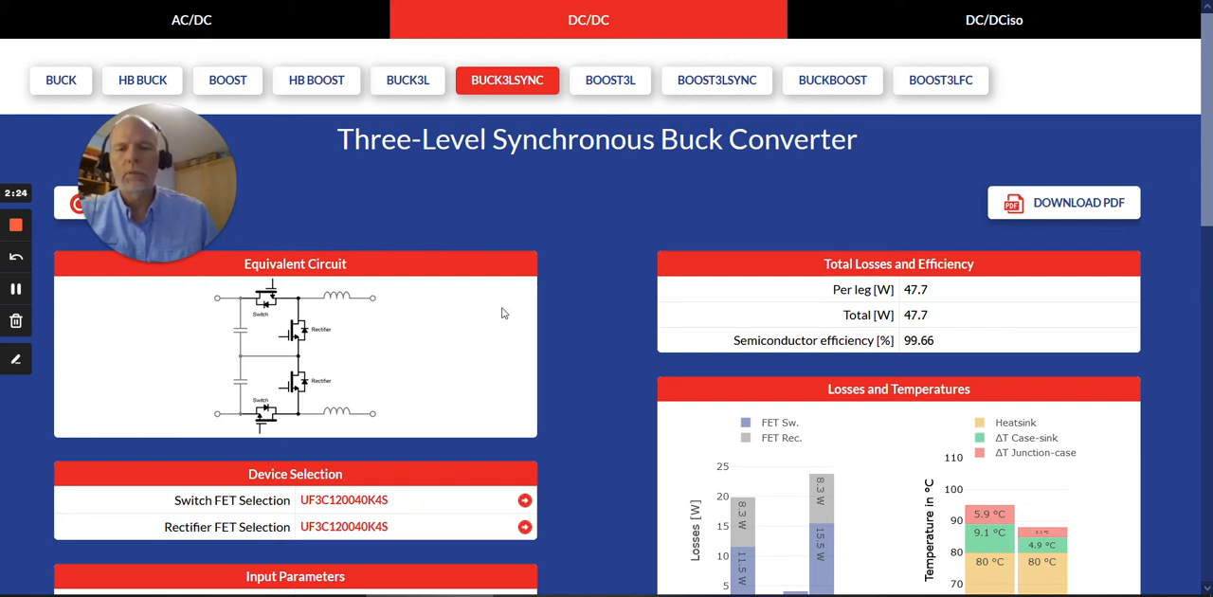
mouse_move(328, 211)
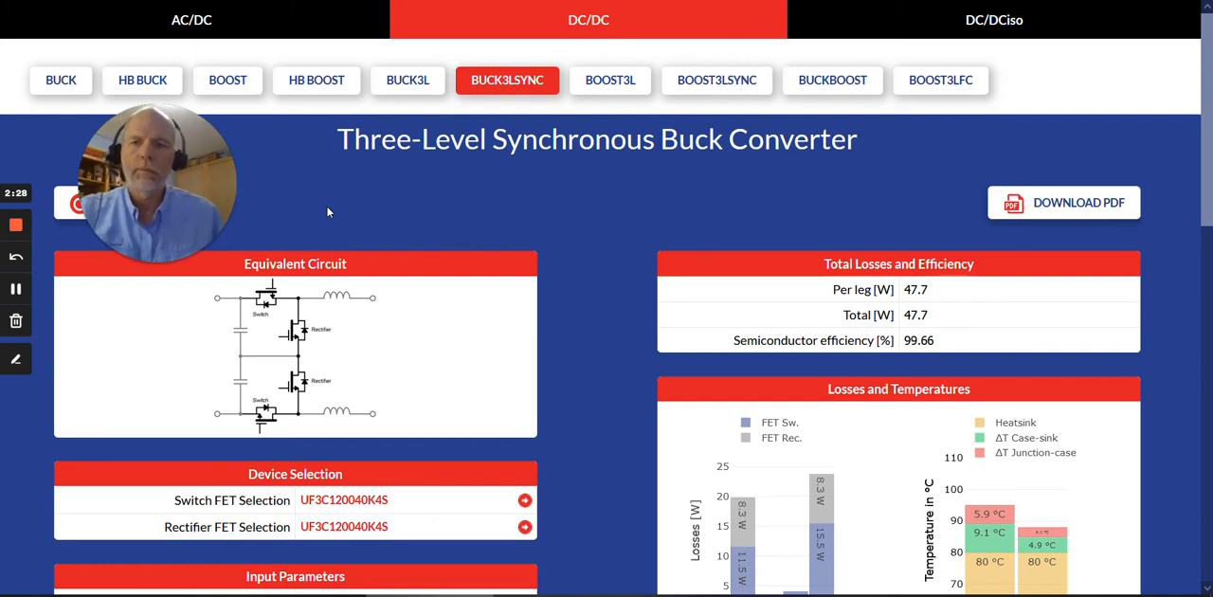
scroll("down", 3)
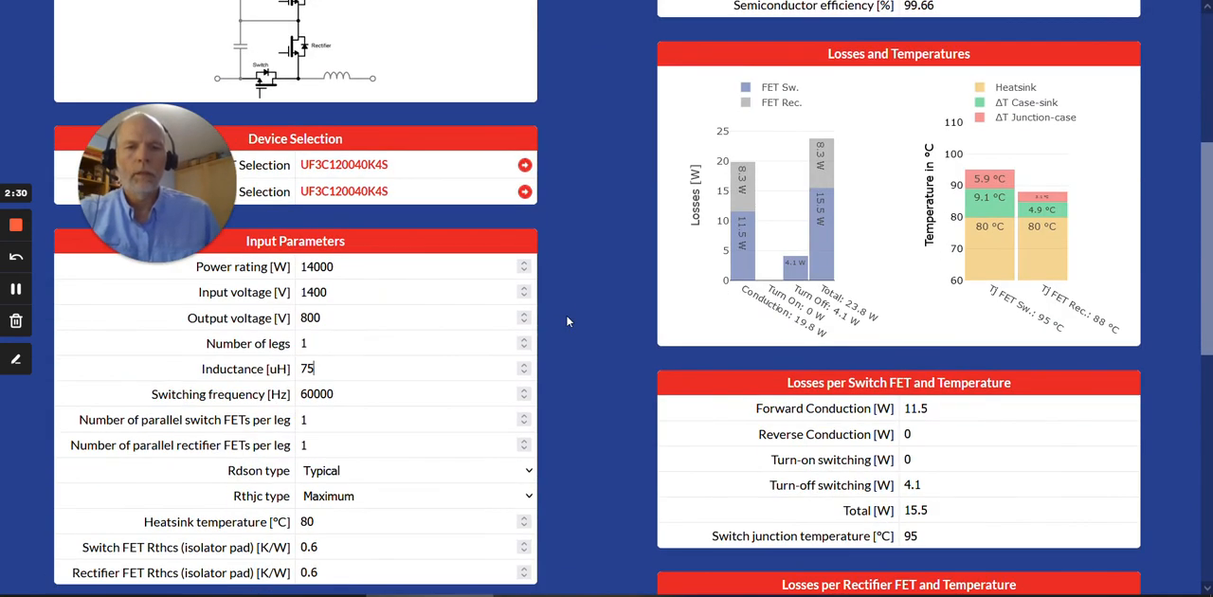
mouse_move(614, 204)
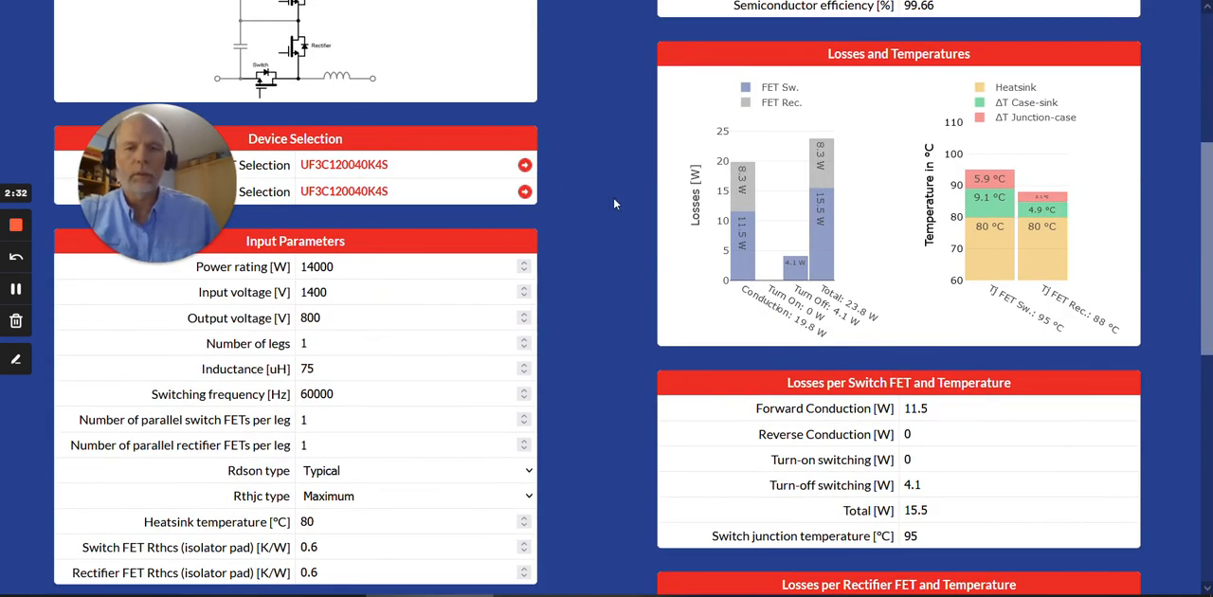
scroll("down", 3)
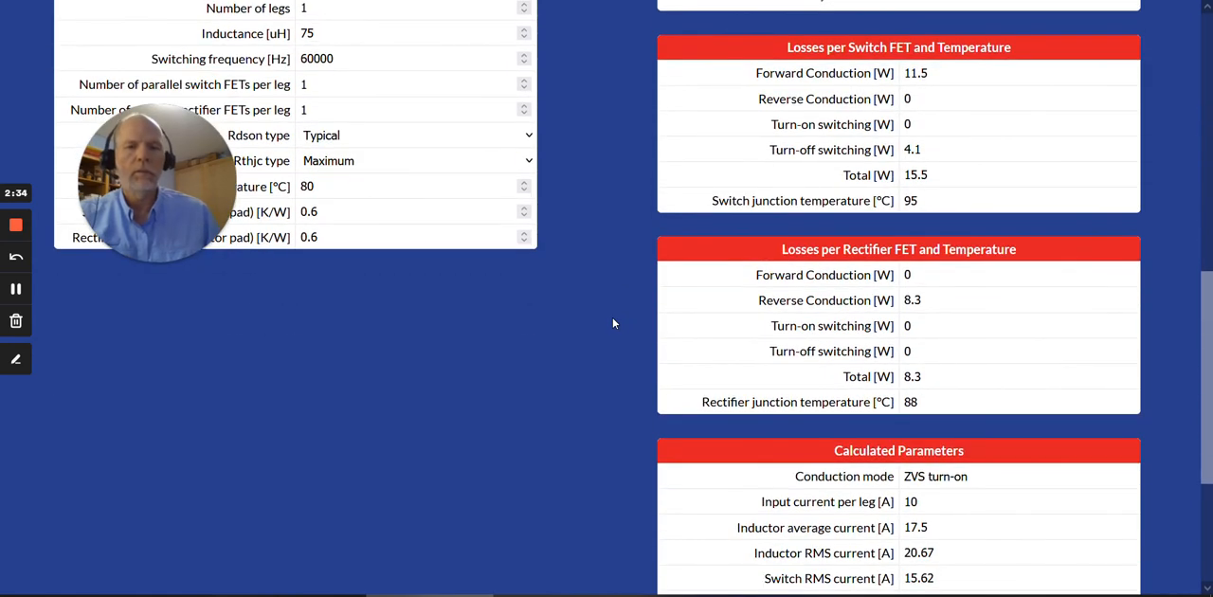
scroll("up", 3)
type("0")
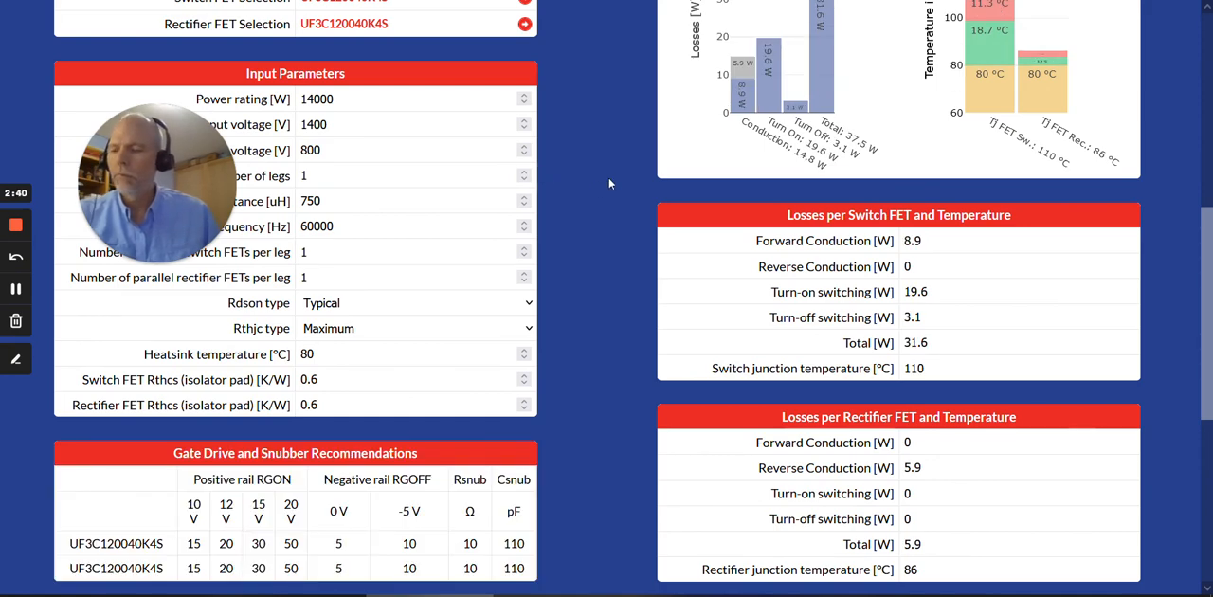
scroll("up", 3)
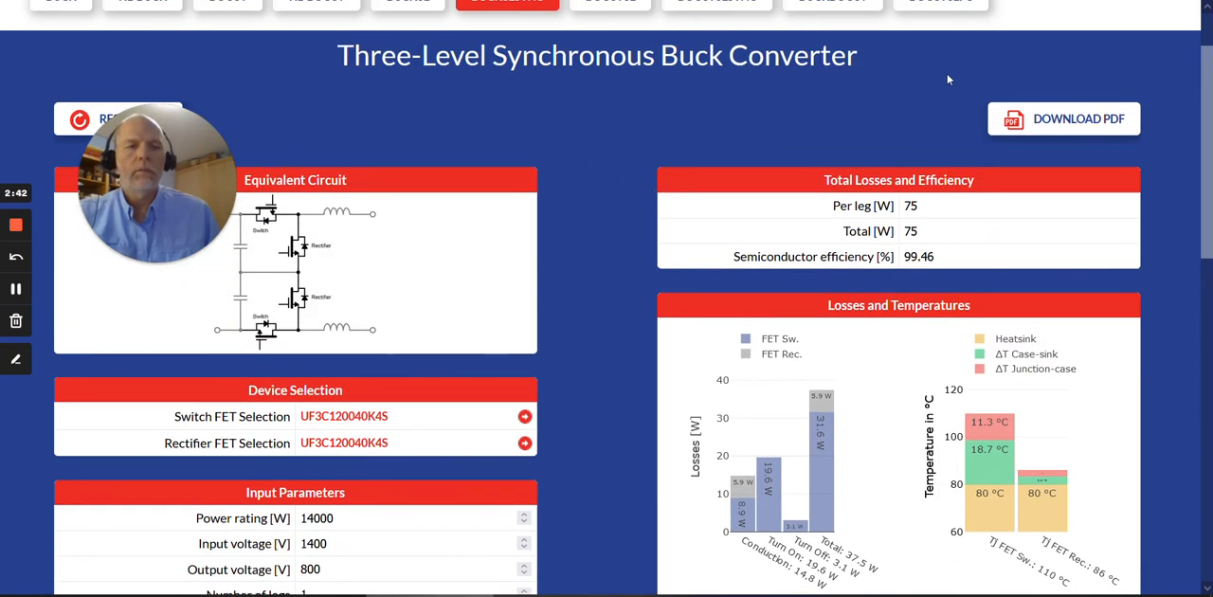
mouse_move(819, 99)
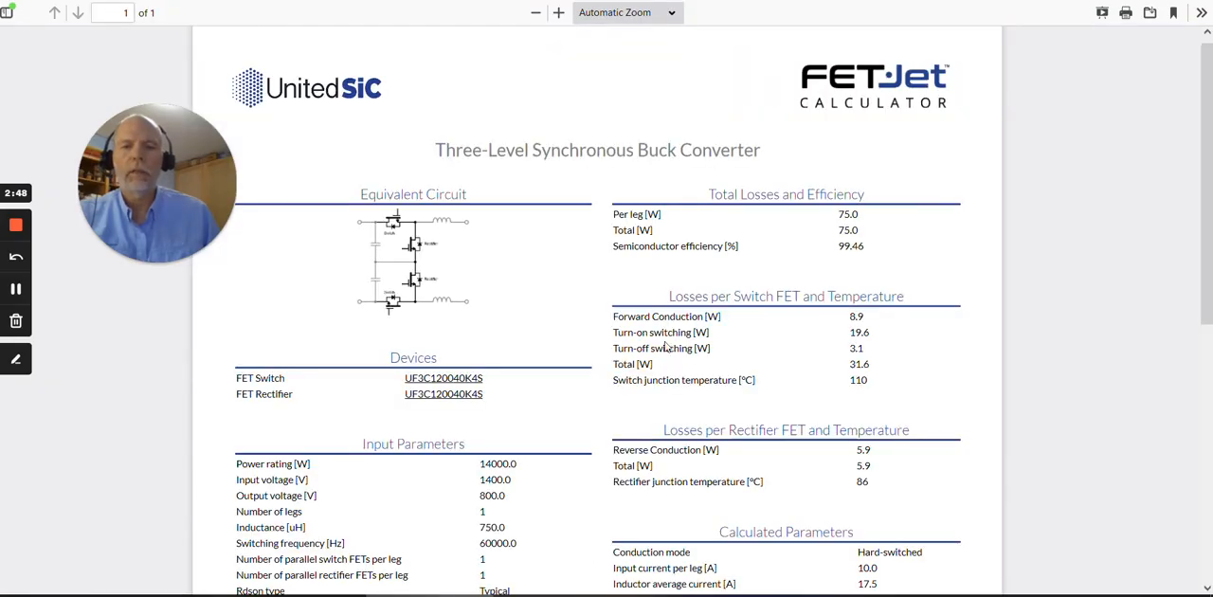
mouse_move(822, 286)
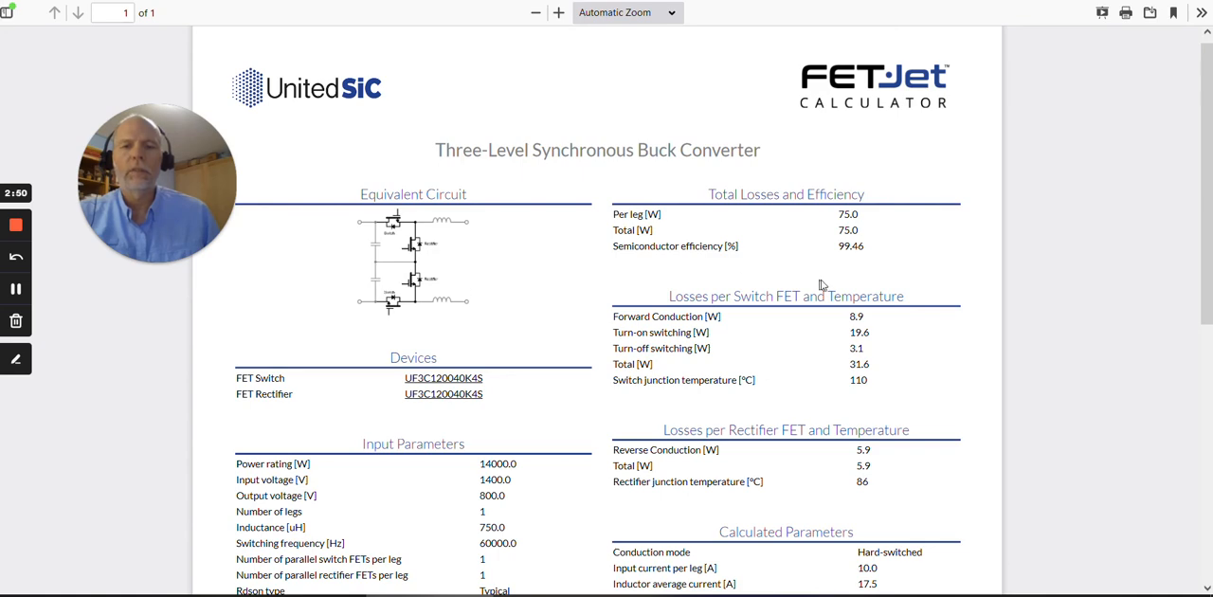
Scroll through the PDF report to the Calculated Parameters and back.
scroll("down", 3)
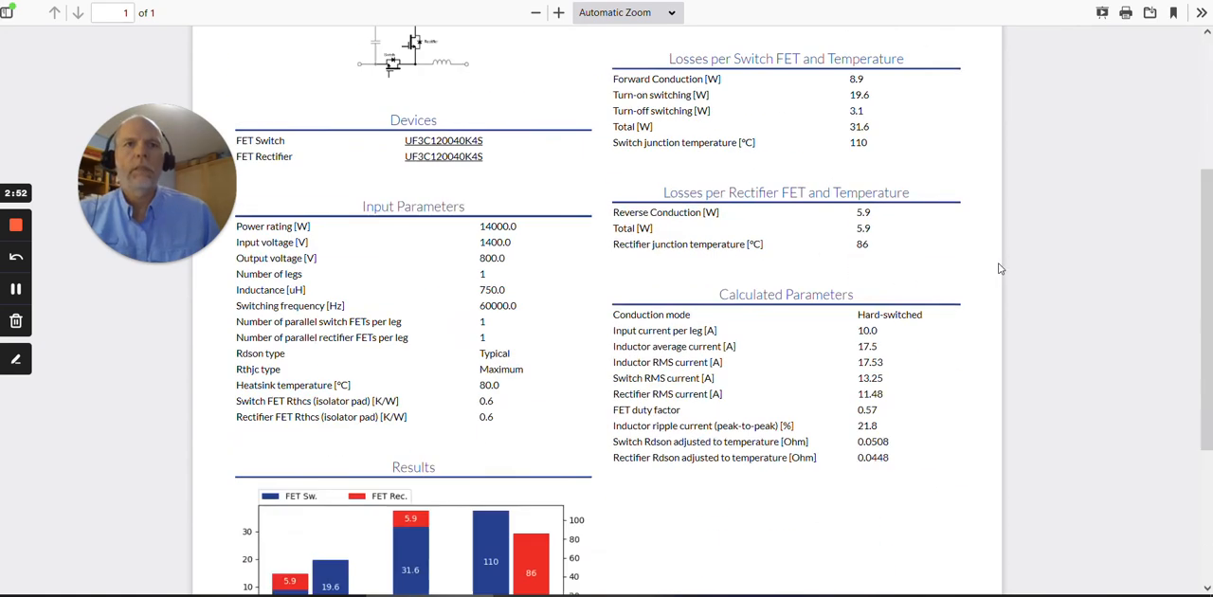
scroll("up", 3)
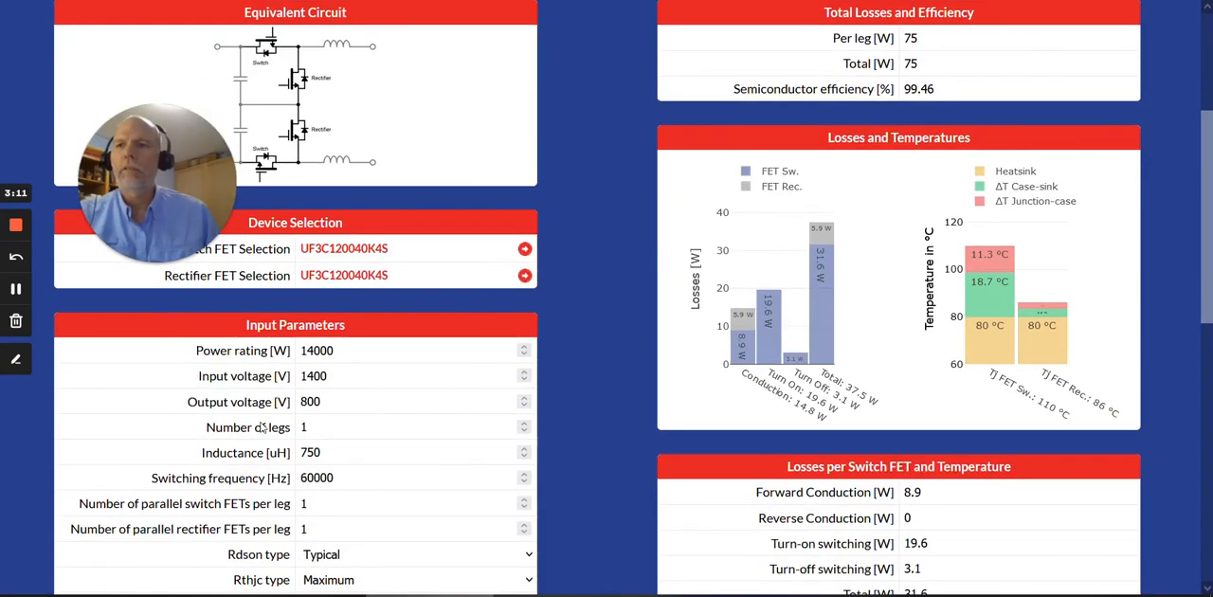
triple_click(311, 401)
type("200")
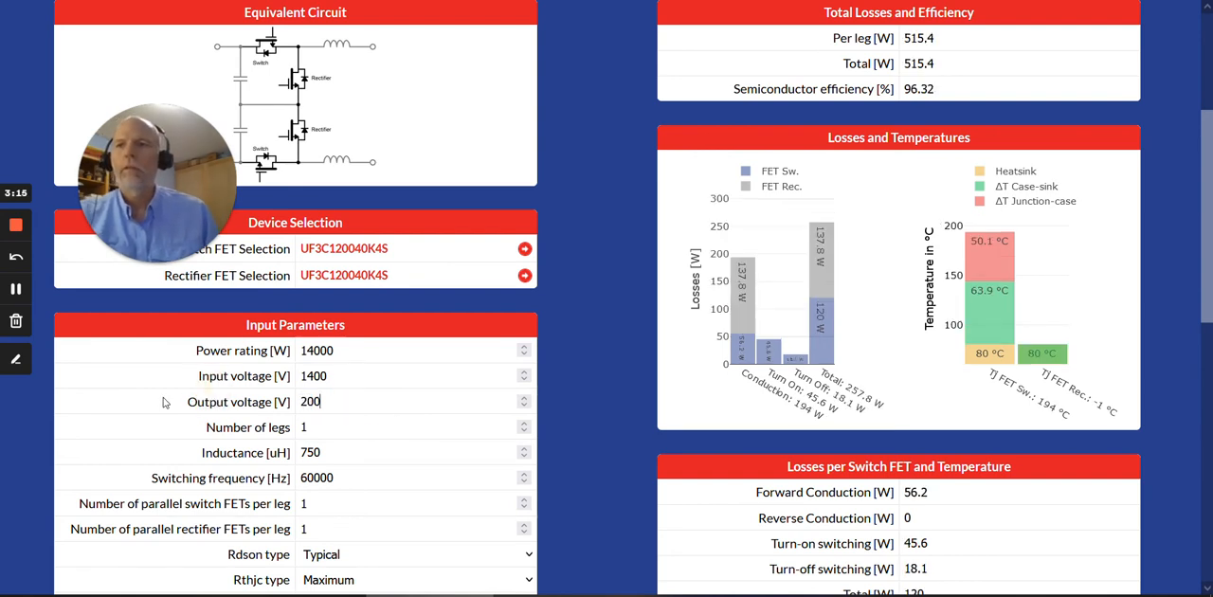
scroll("down", 3)
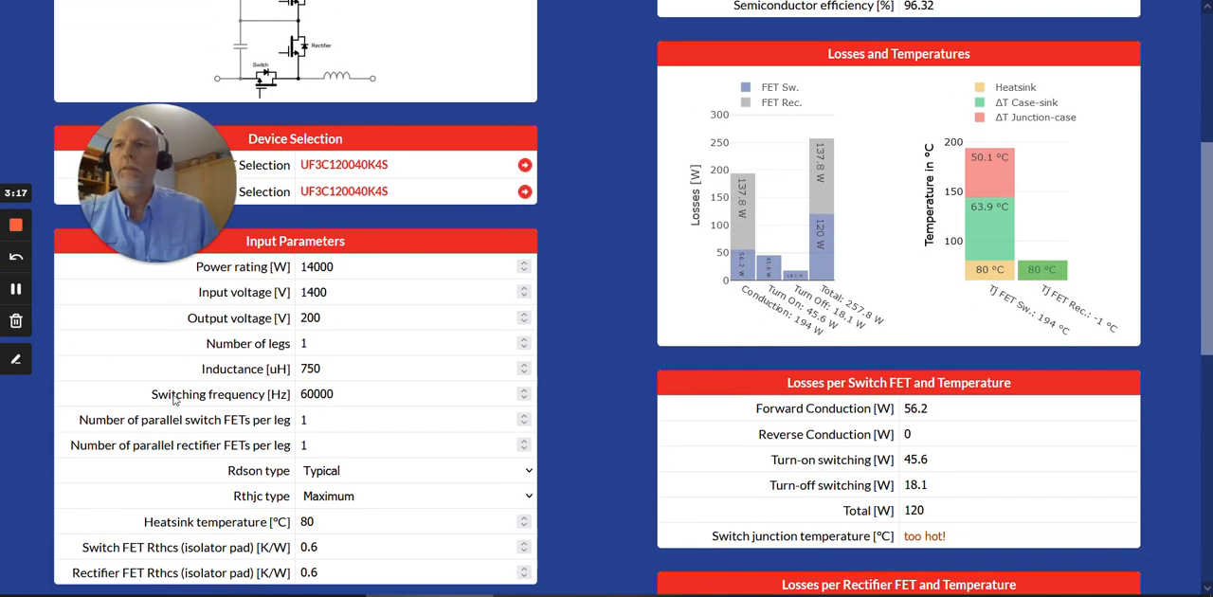
triple_click(310, 318)
type("800")
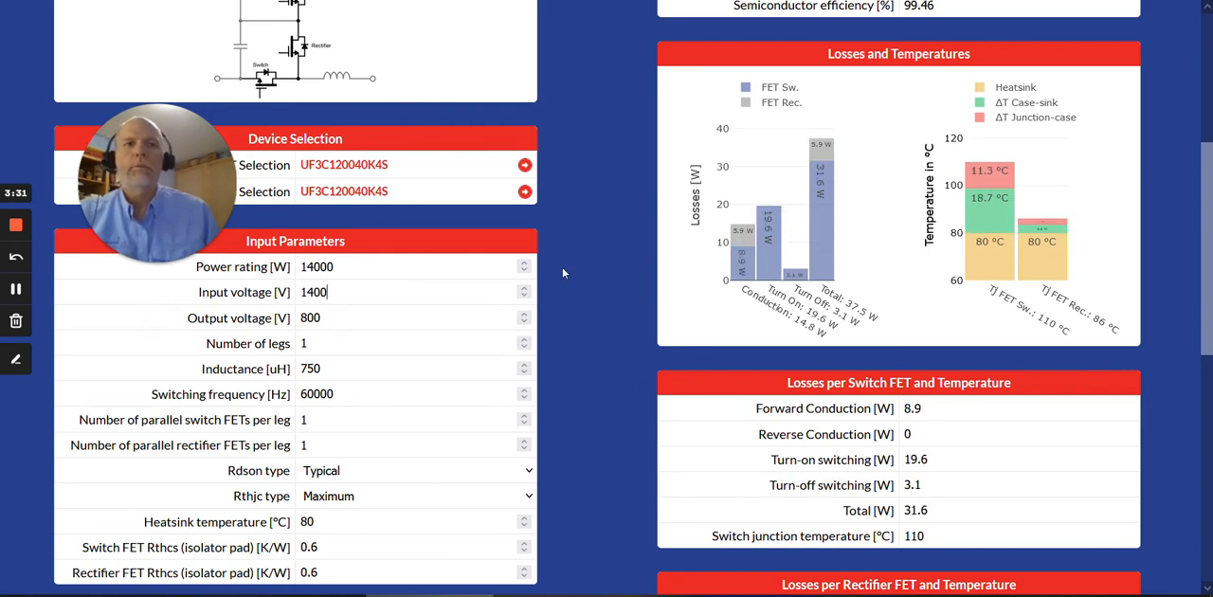
scroll("up", 3)
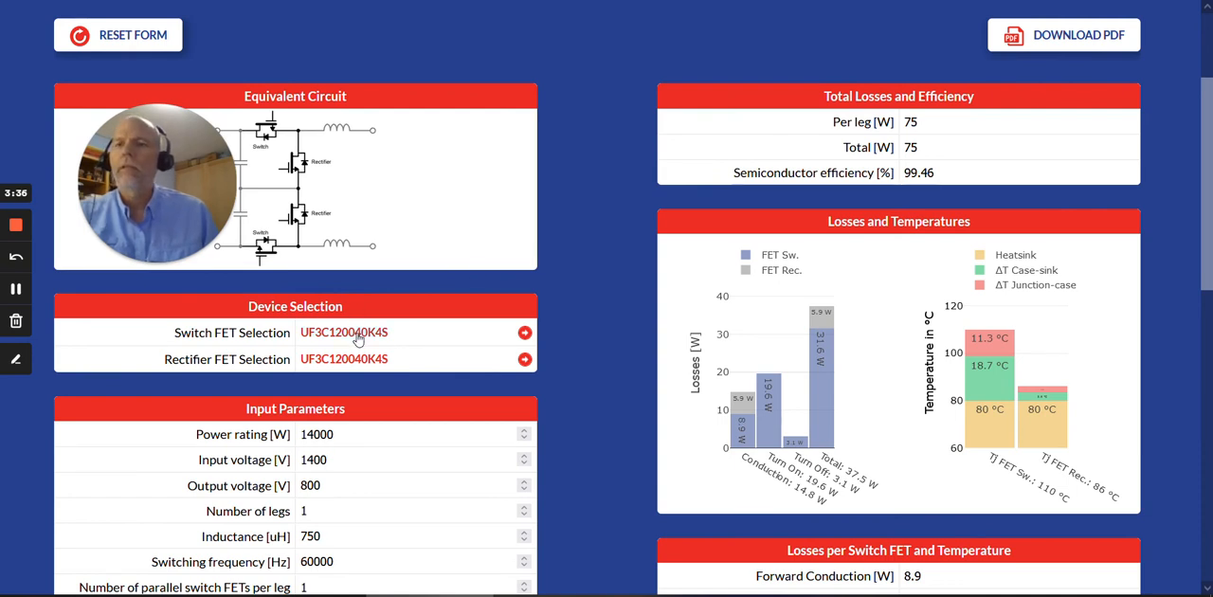
Open the switch FET part list, then view and close the part marking decoder.
left_click(344, 333)
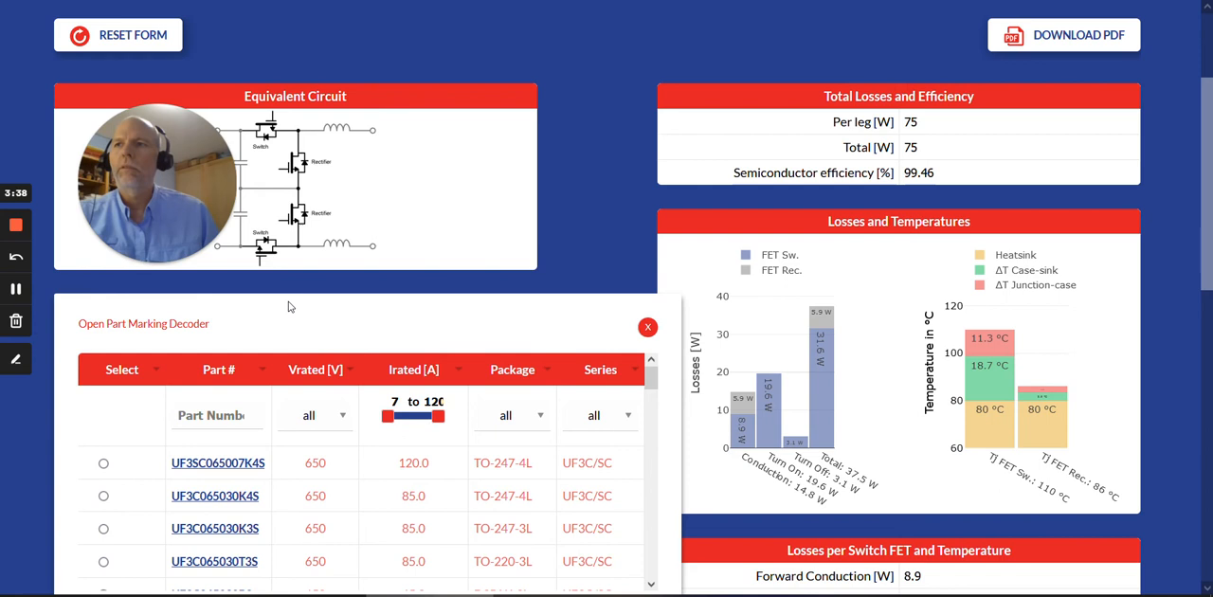
mouse_move(138, 336)
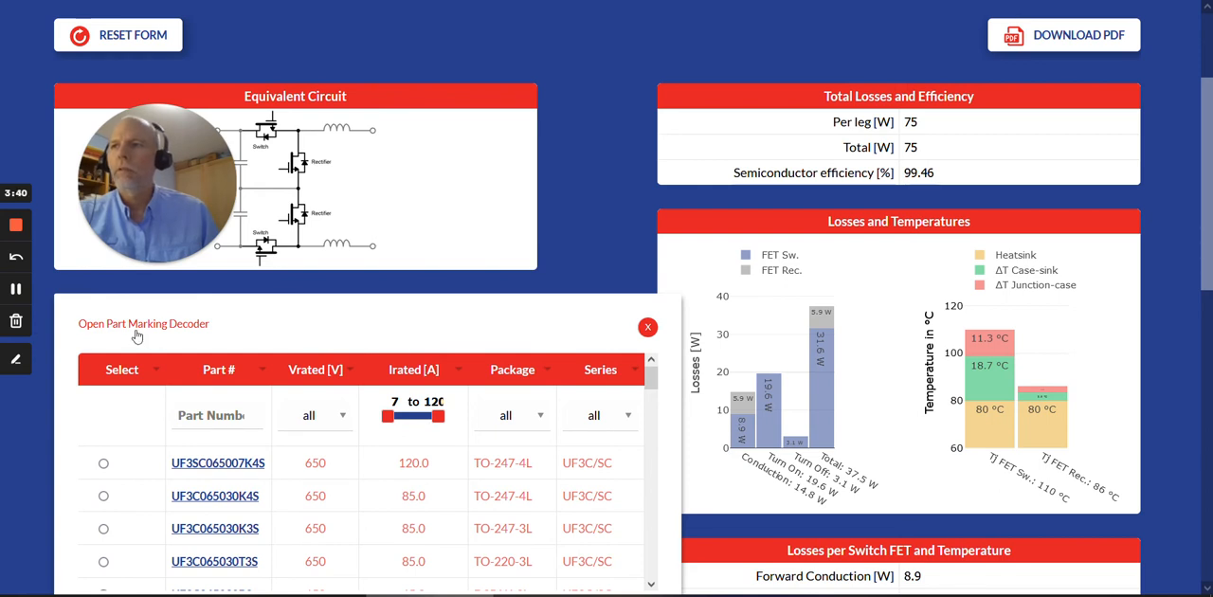
left_click(143, 323)
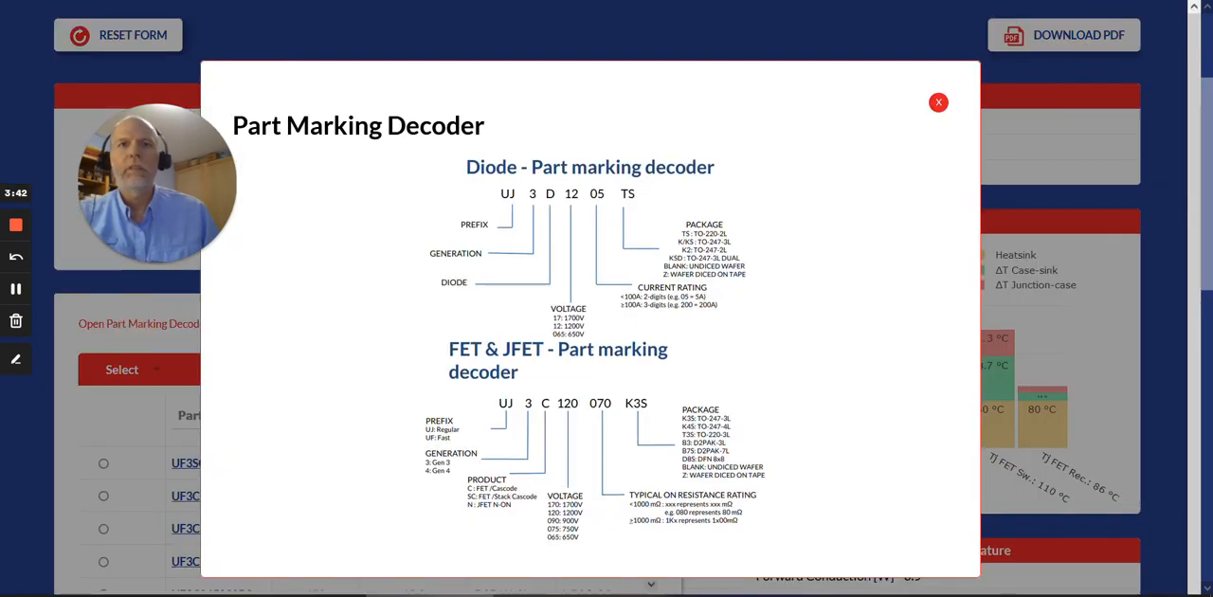
mouse_move(916, 130)
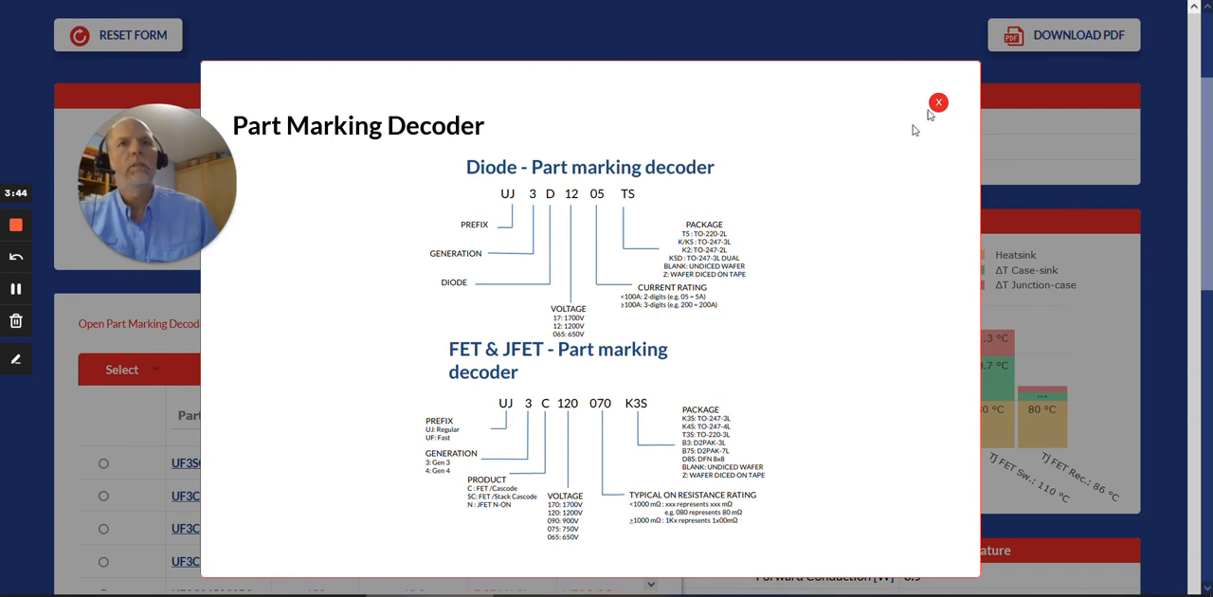
left_click(939, 103)
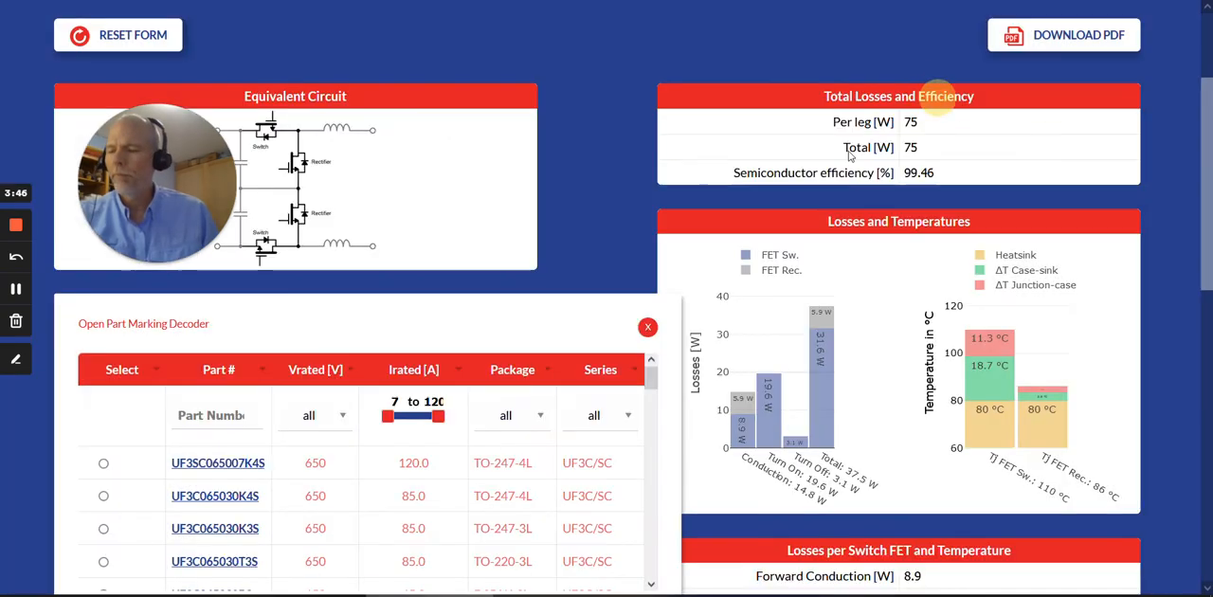
mouse_move(801, 197)
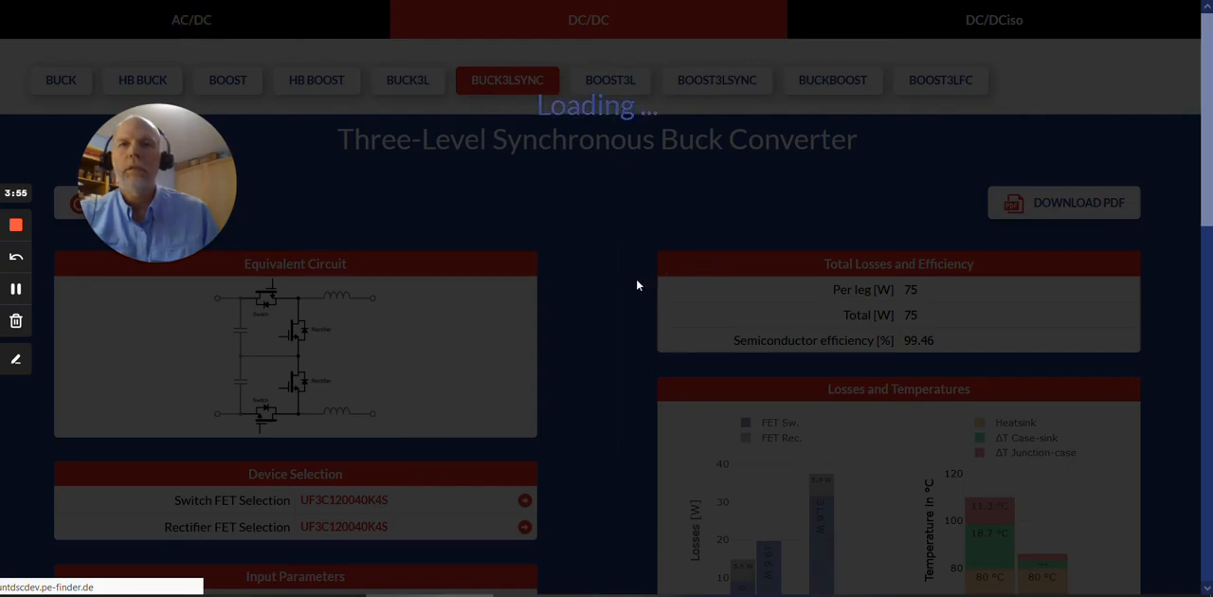
Open the AC/DC H-Bridge inverter and set its modulation to Unipolar (2 carrier).
left_click(191, 19)
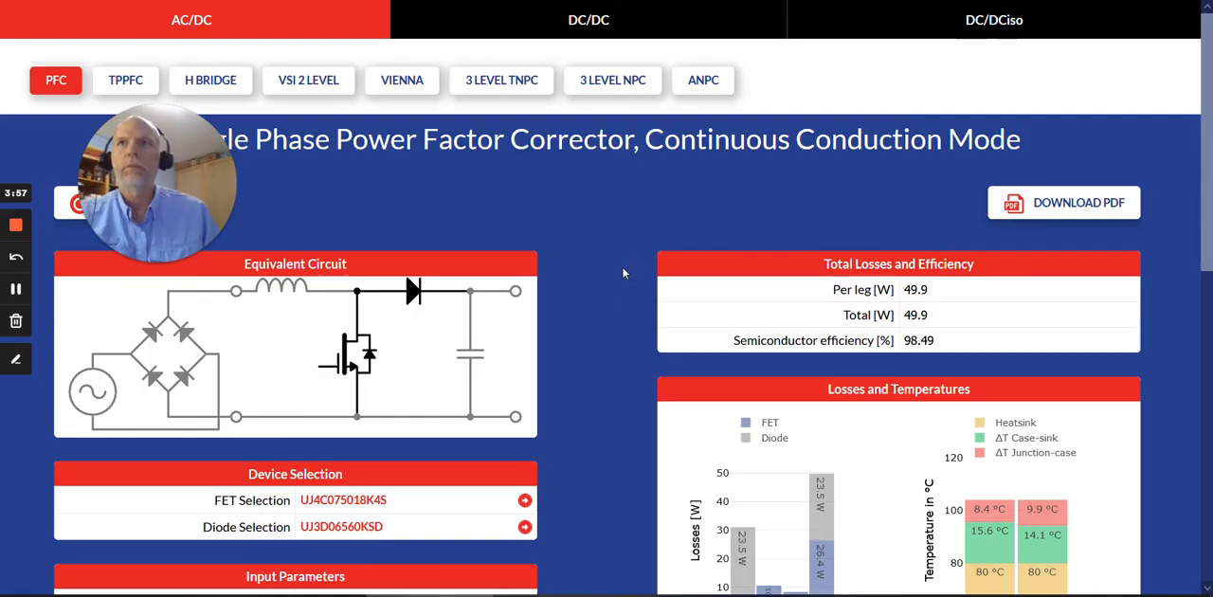
mouse_move(280, 199)
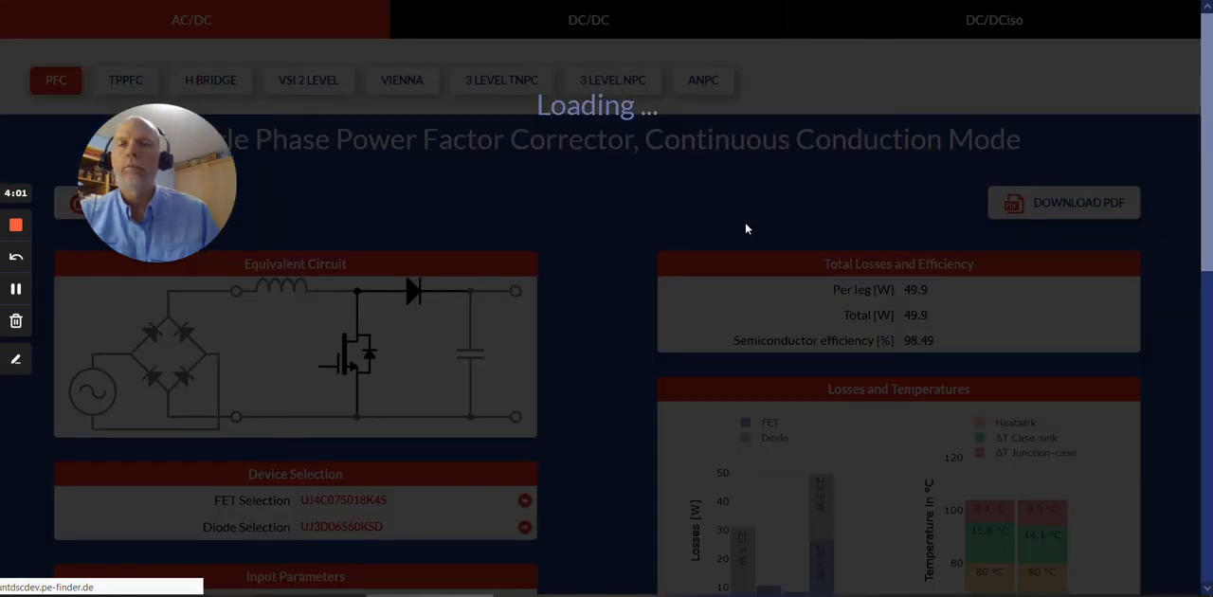
left_click(211, 80)
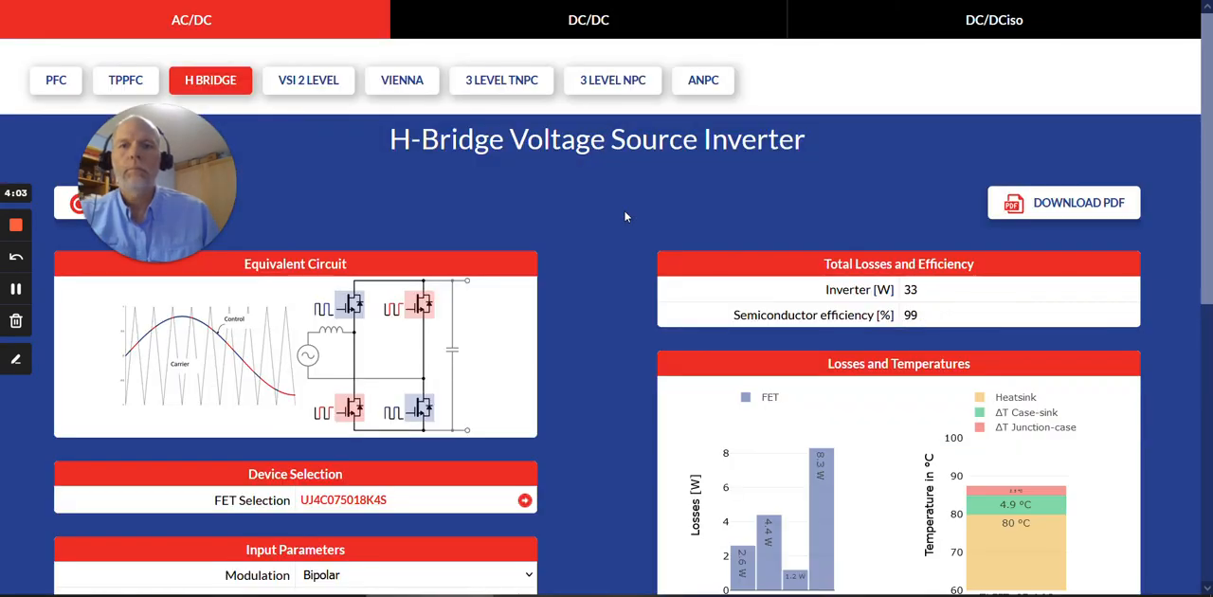
scroll("down", 3)
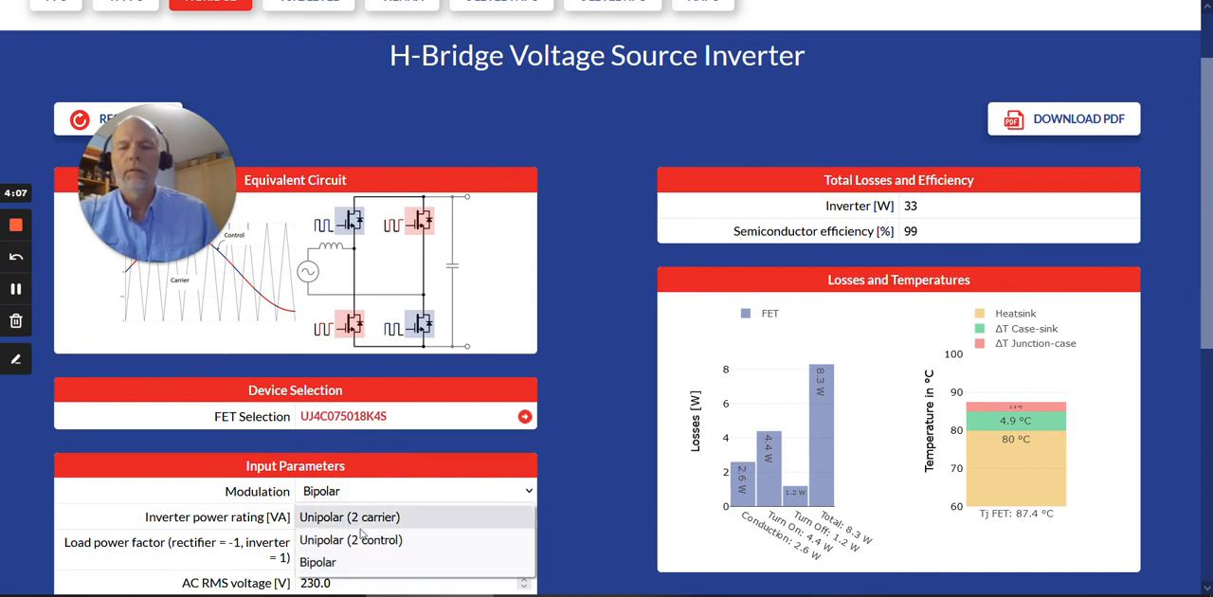
left_click(349, 517)
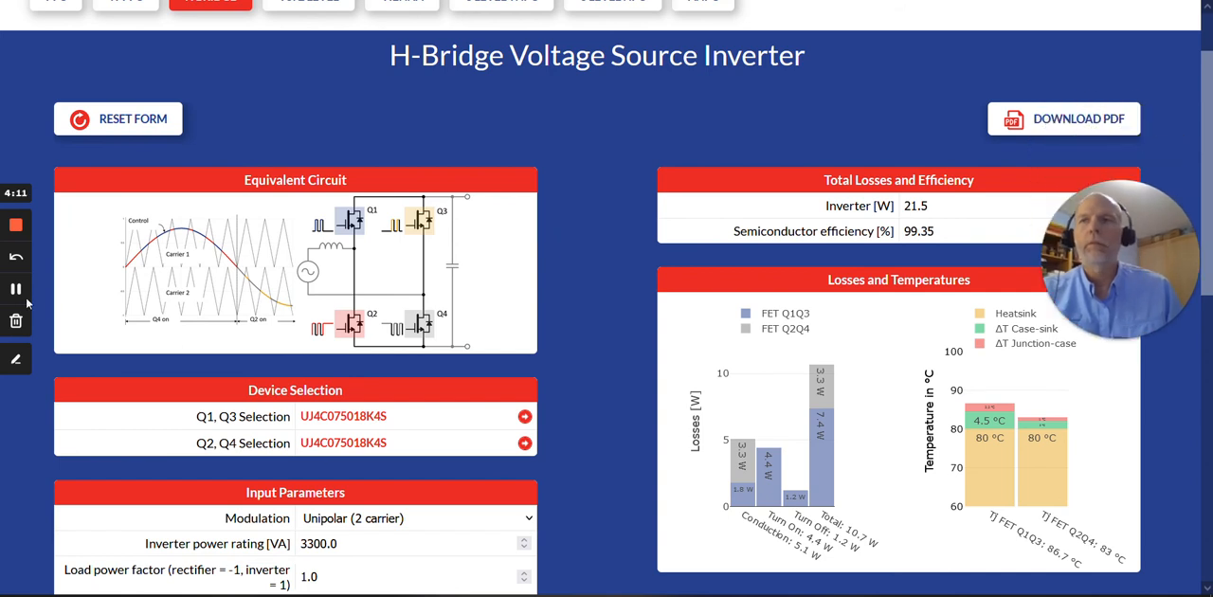
mouse_move(234, 325)
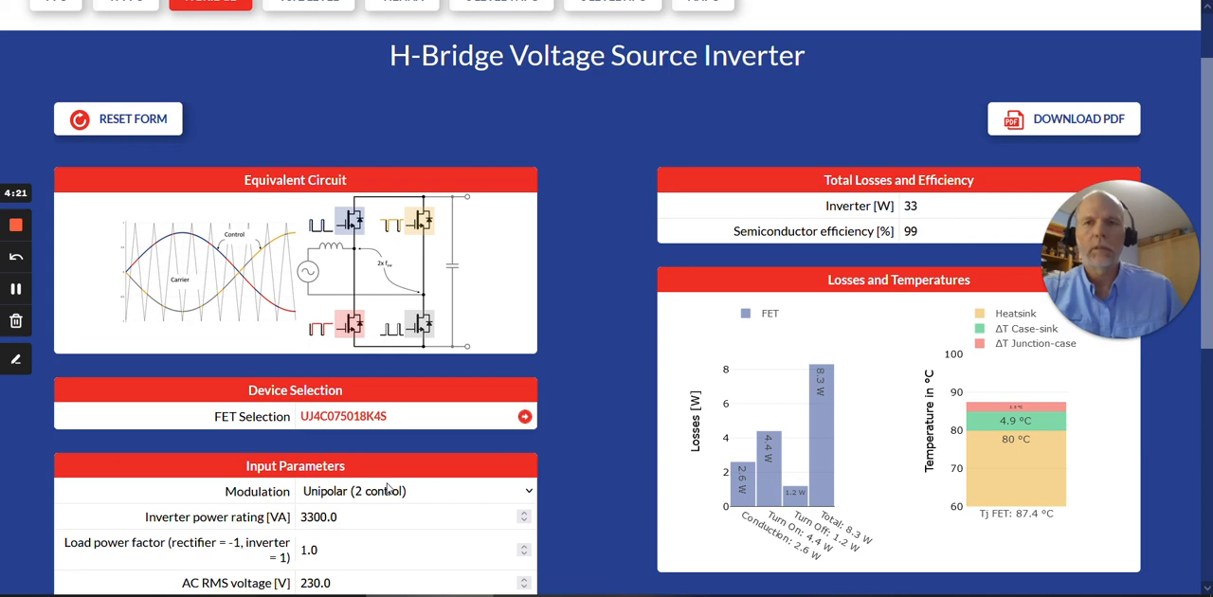
scroll("up", 3)
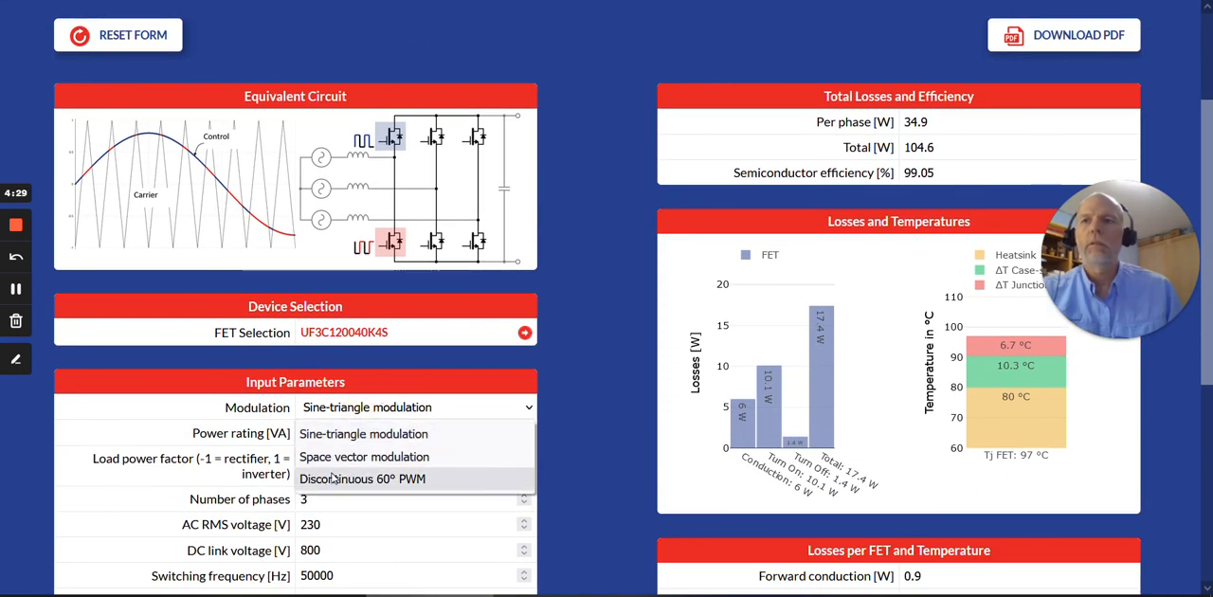
Set the two-level inverter to Discontinuous 60° PWM, then switch to 3 LEVEL TNPC.
left_click(362, 478)
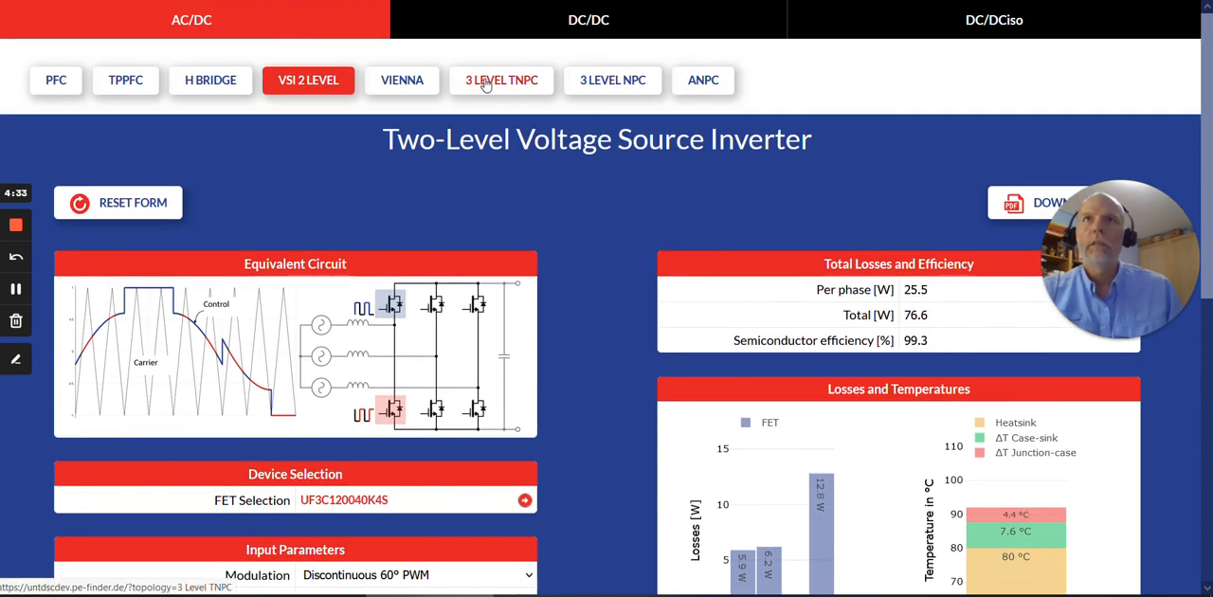
left_click(501, 80)
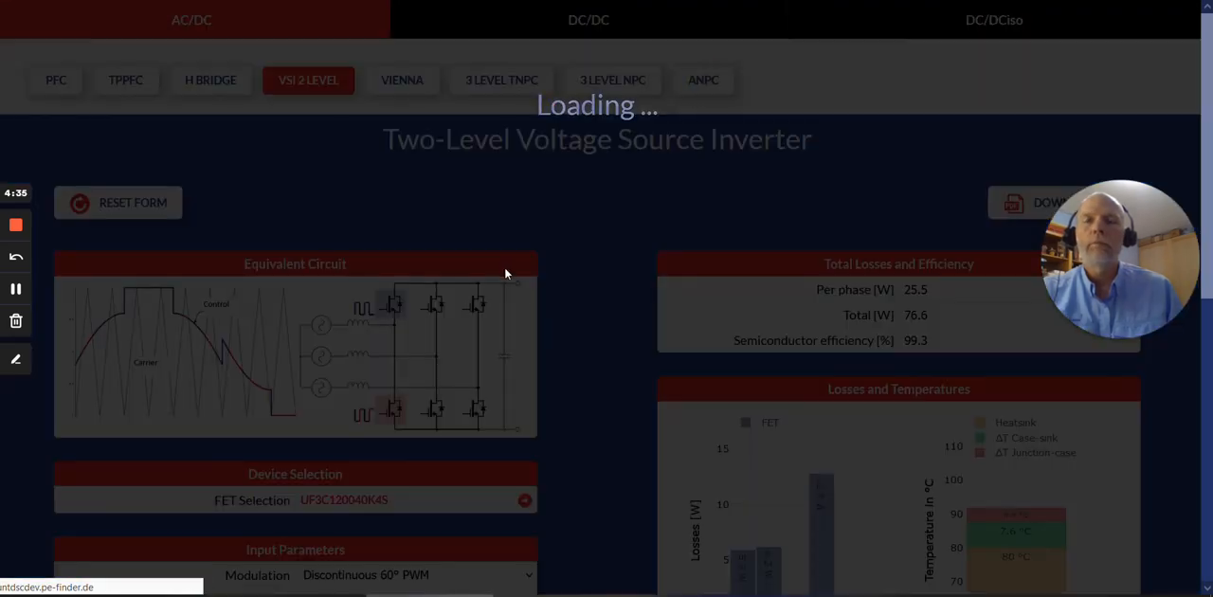
Open the ANPC inverter with HF middle PWM strategy and Space vector modulation.
left_click(703, 80)
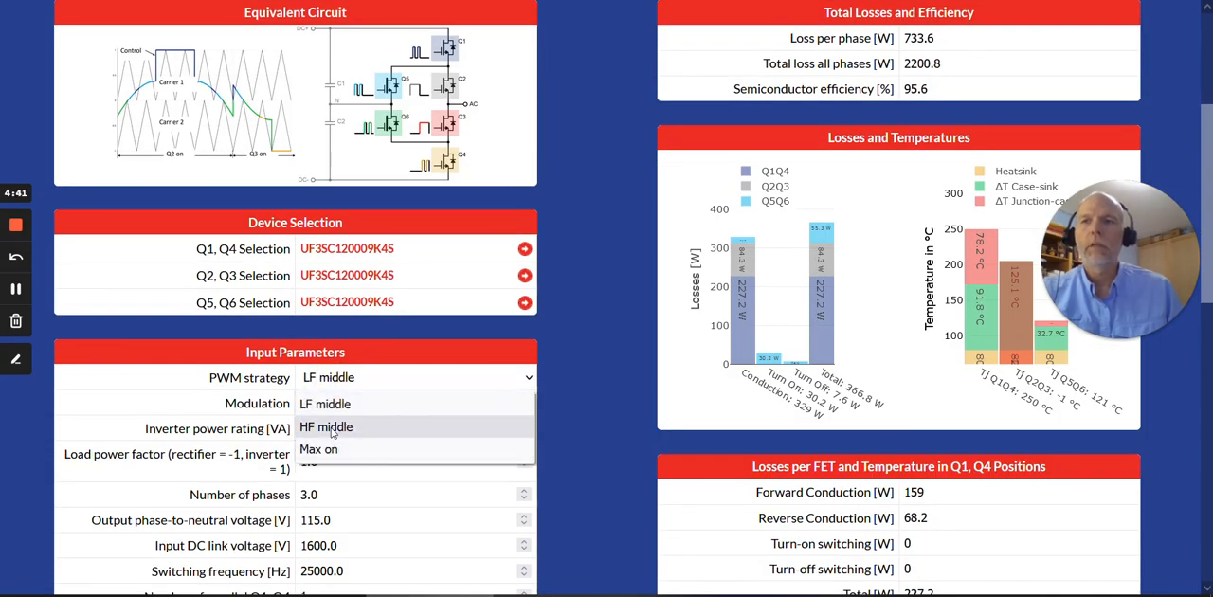
left_click(326, 427)
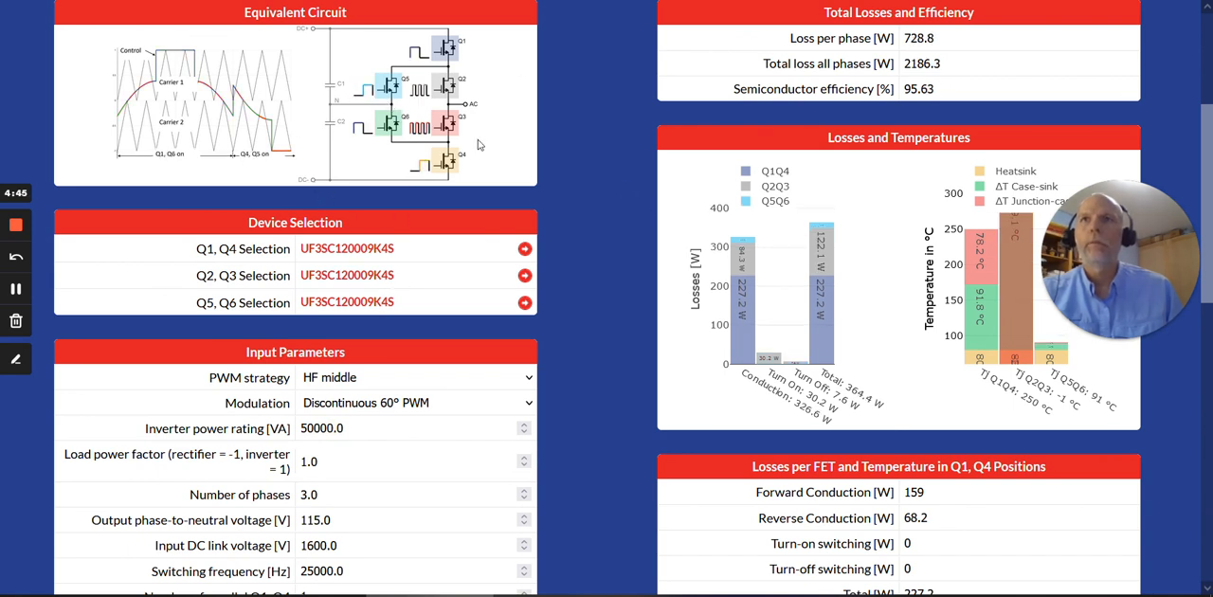
scroll("up", 3)
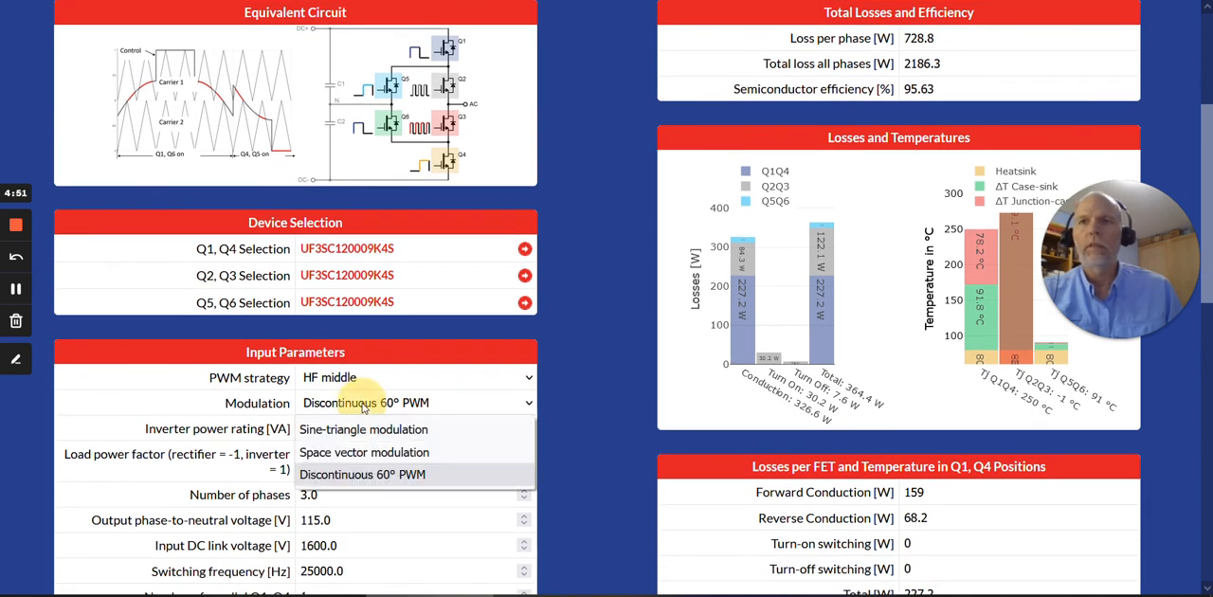
left_click(364, 452)
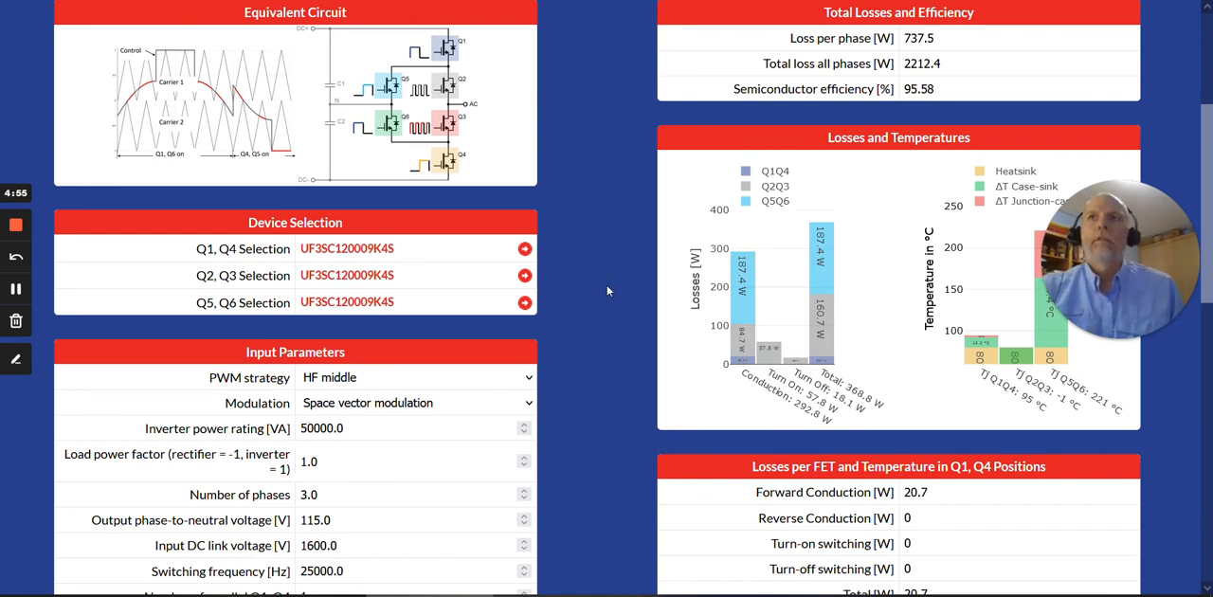
scroll("up", 3)
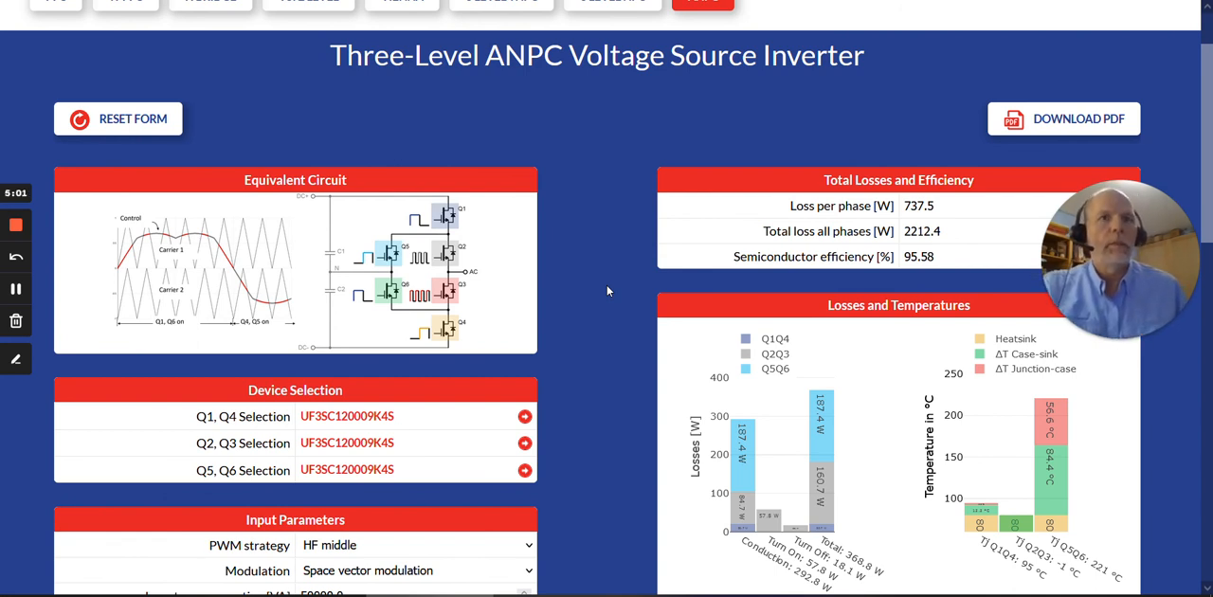
mouse_move(36, 276)
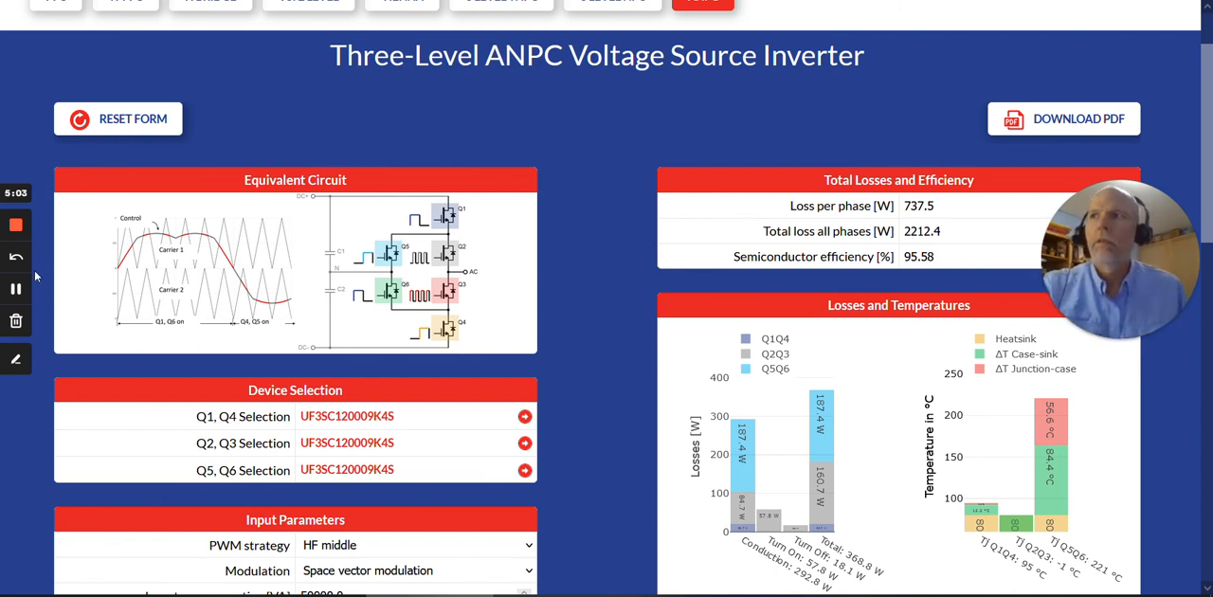